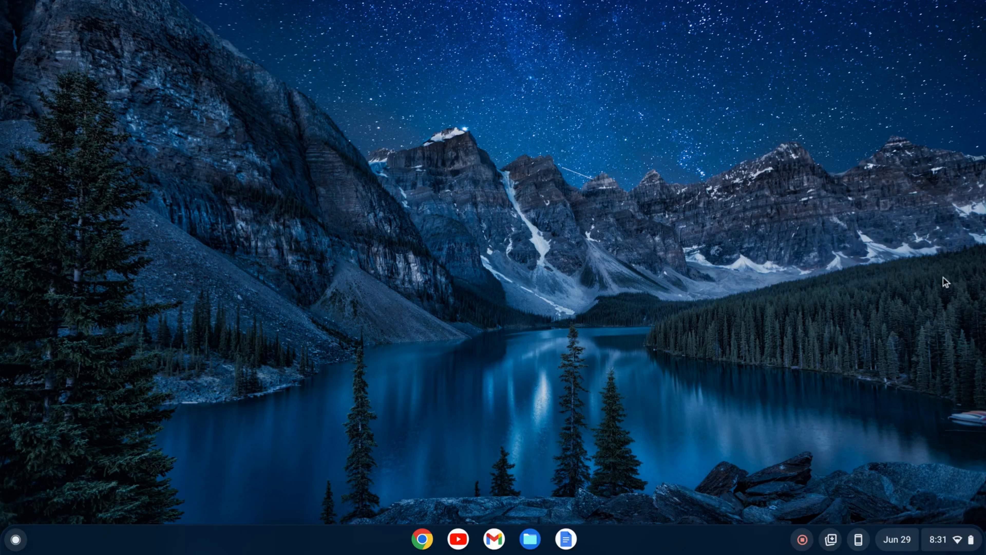
pyautogui.moveTo(34, 535)
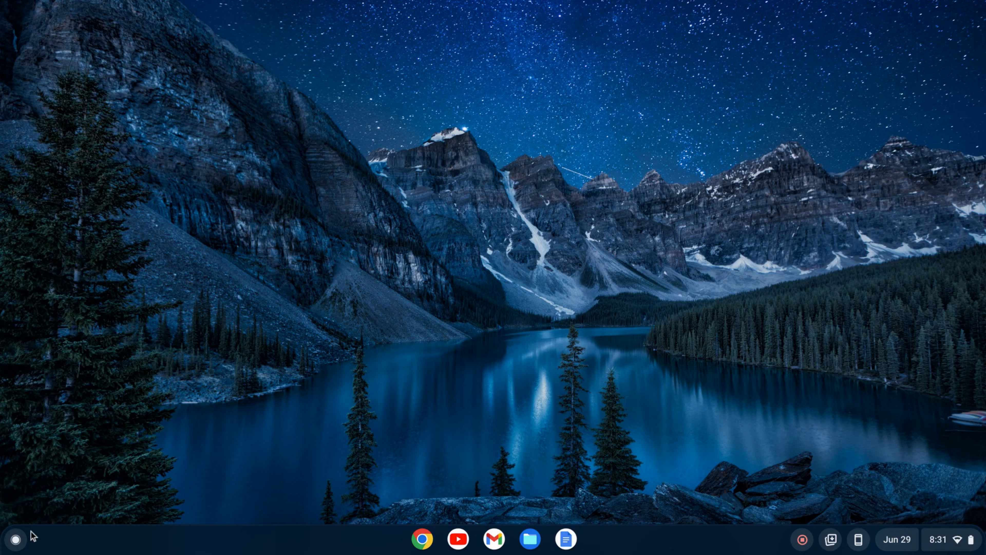
# Step: Search the Launcher for 'settings' to list the Settings app
pyautogui.click(14, 539)
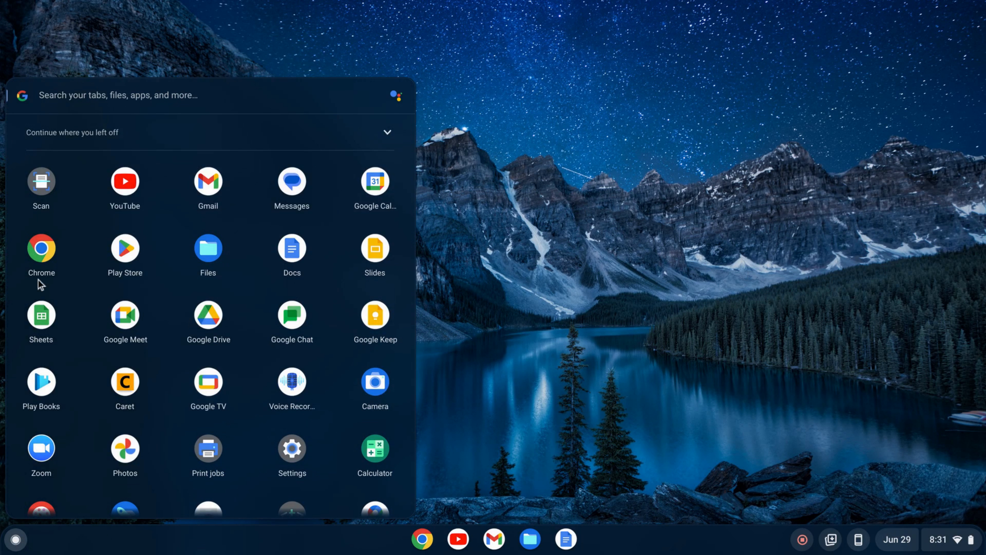
pyautogui.moveTo(96, 98)
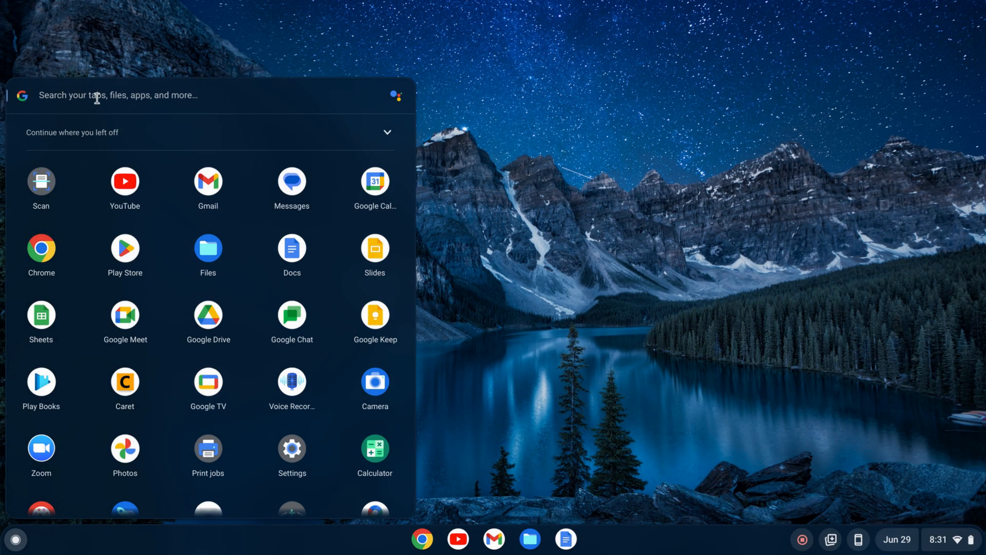
pyautogui.write('settings')
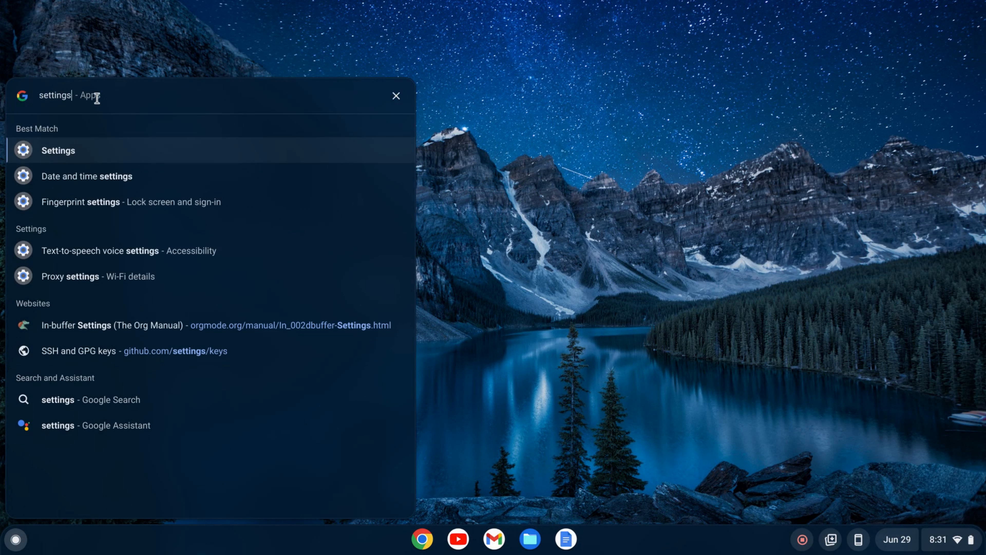
# Step: Reach the Developers page of Settings via the Advanced categories
pyautogui.click(57, 150)
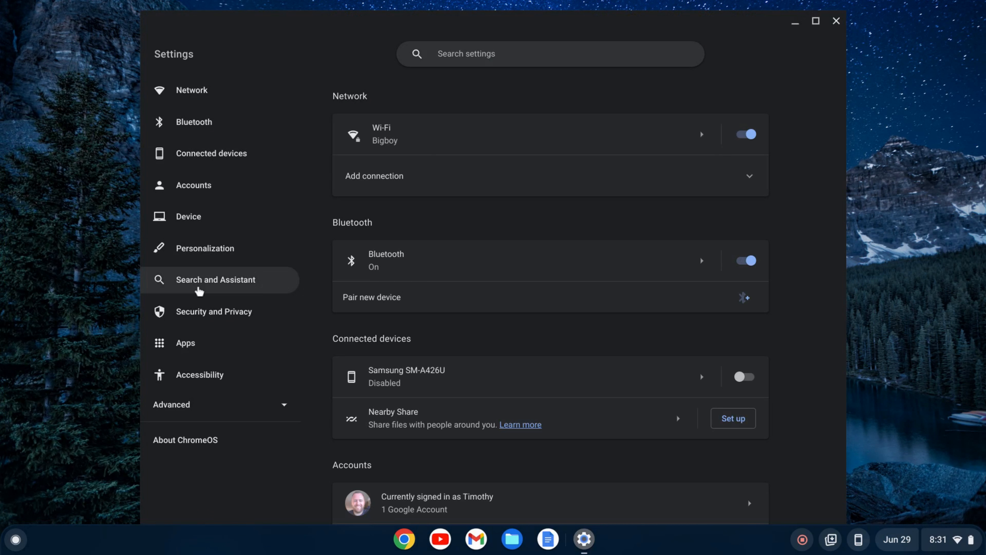
pyautogui.moveTo(202, 410)
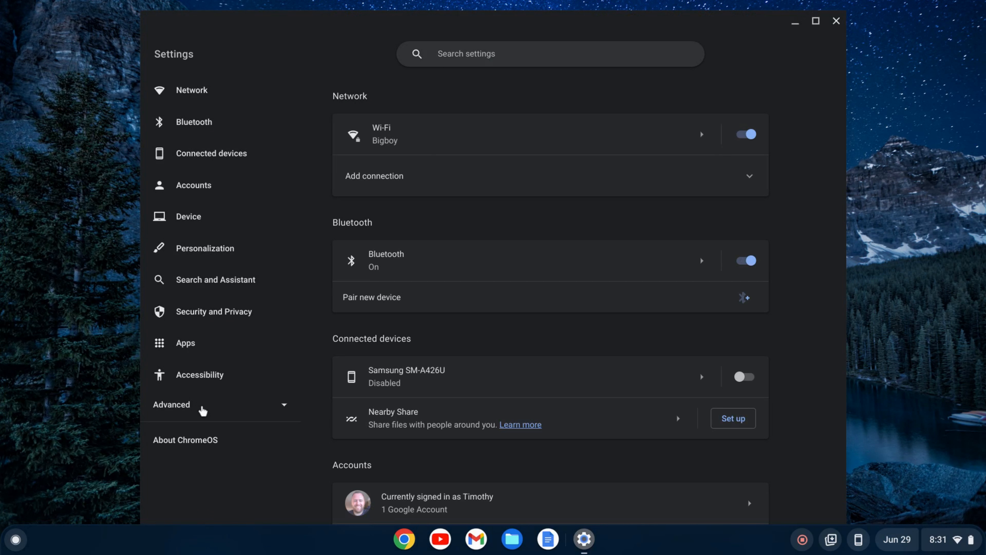
pyautogui.click(171, 404)
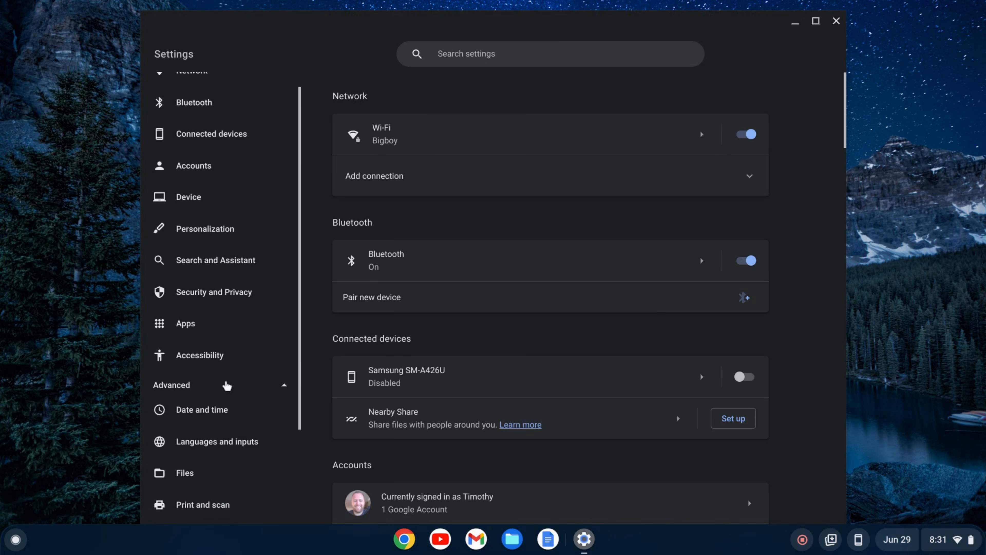
pyautogui.scroll(-3)
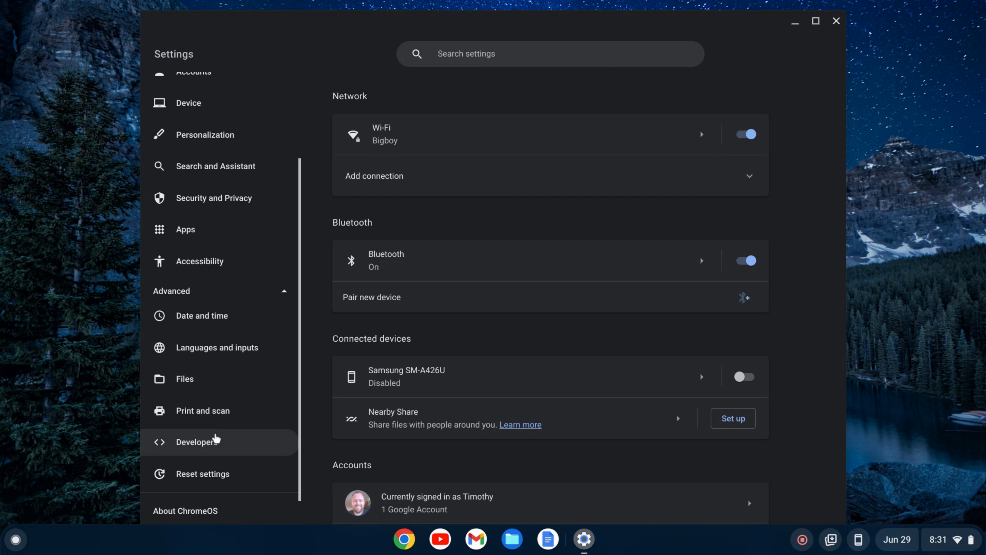
pyautogui.moveTo(207, 441)
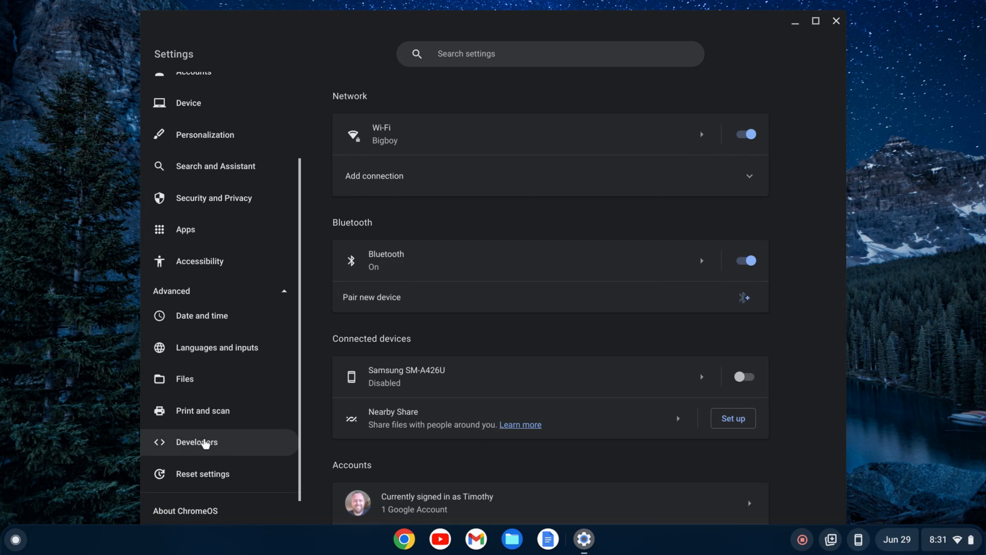
pyautogui.click(196, 441)
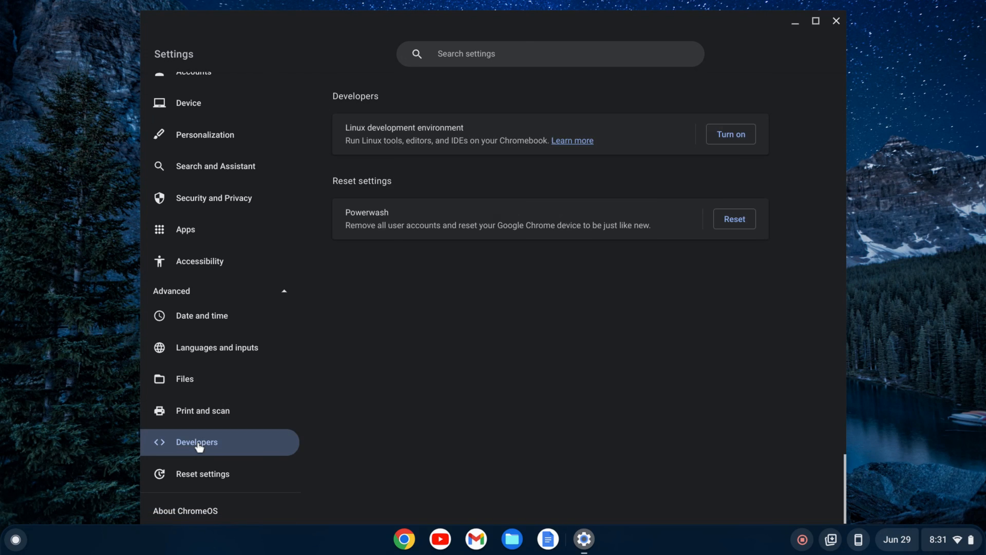
pyautogui.moveTo(672, 185)
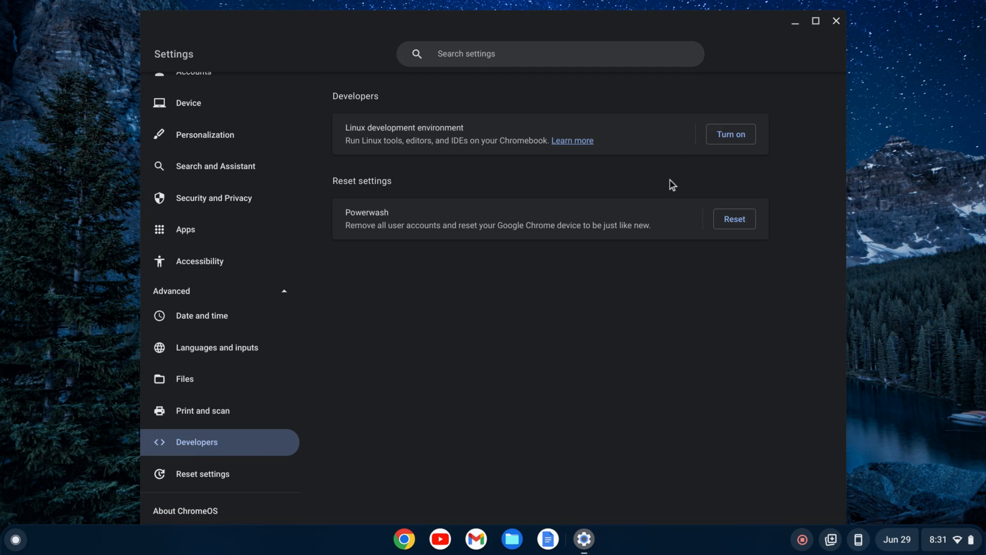
pyautogui.moveTo(731, 134)
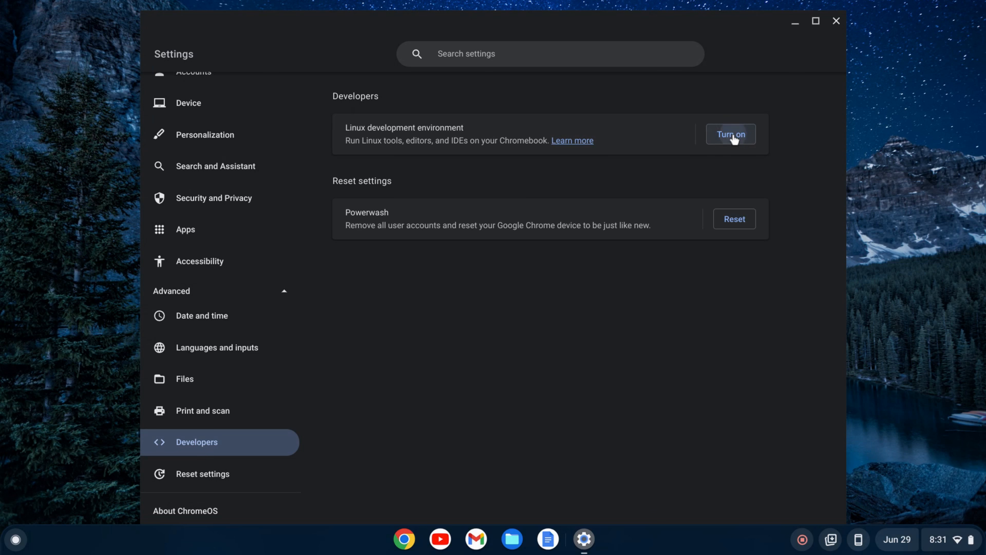
# Step: Turn on the Linux development environment, keeping the recommended 10.0 GB disk size, and install it
pyautogui.click(729, 134)
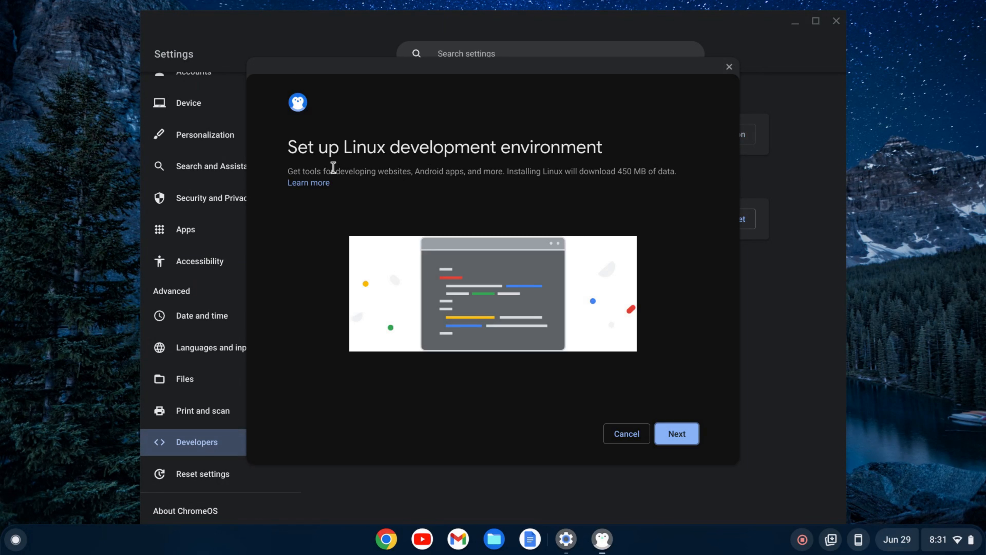
pyautogui.moveTo(435, 172)
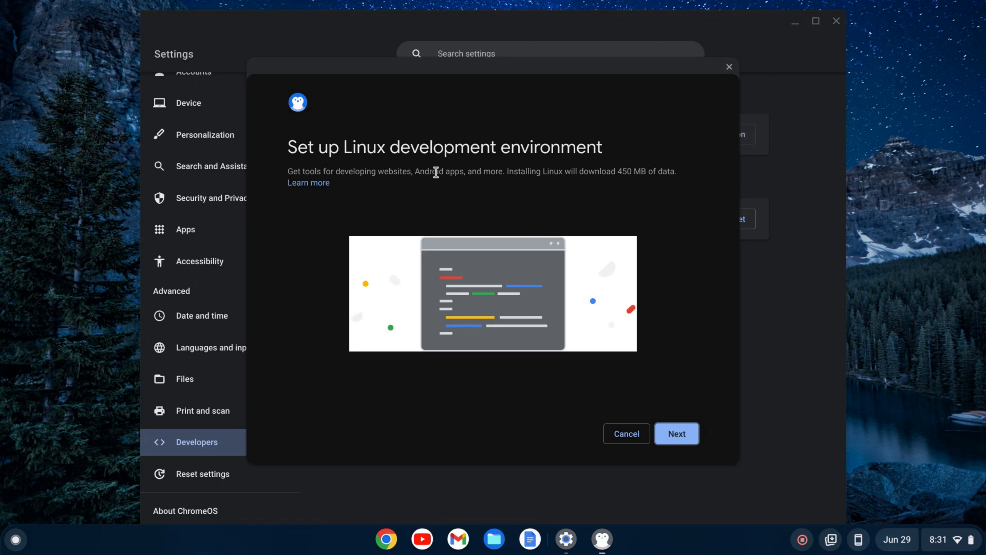
pyautogui.moveTo(648, 396)
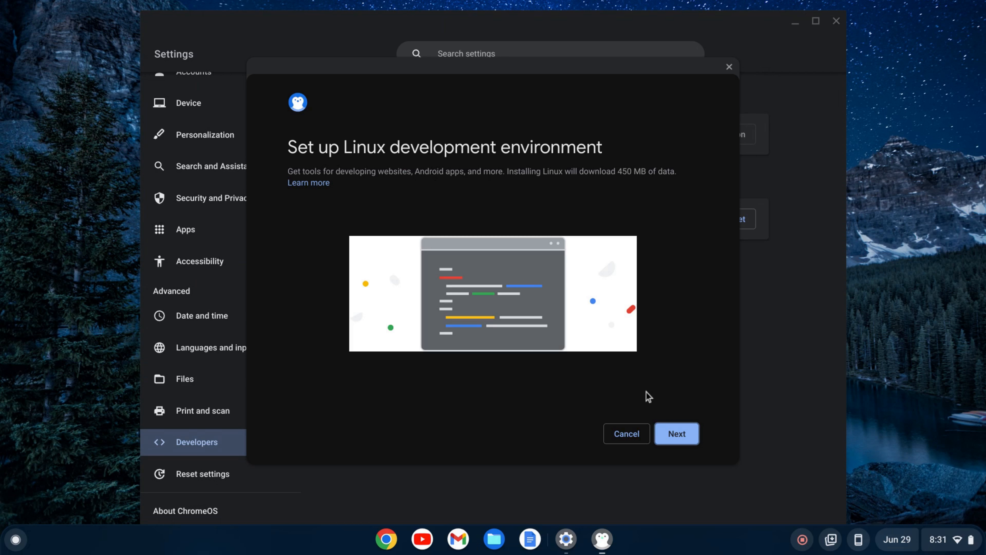
pyautogui.click(676, 433)
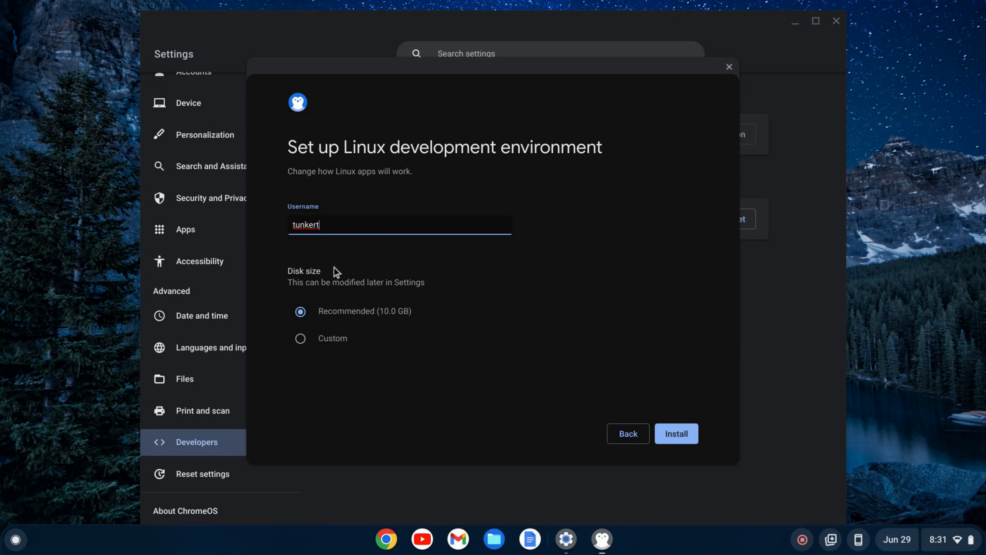
pyautogui.moveTo(327, 252)
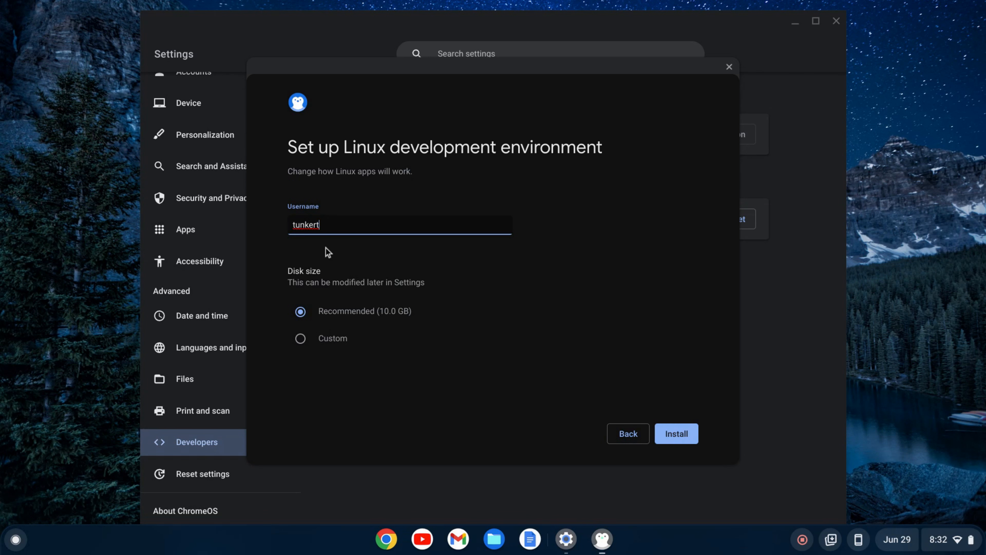
pyautogui.moveTo(329, 253)
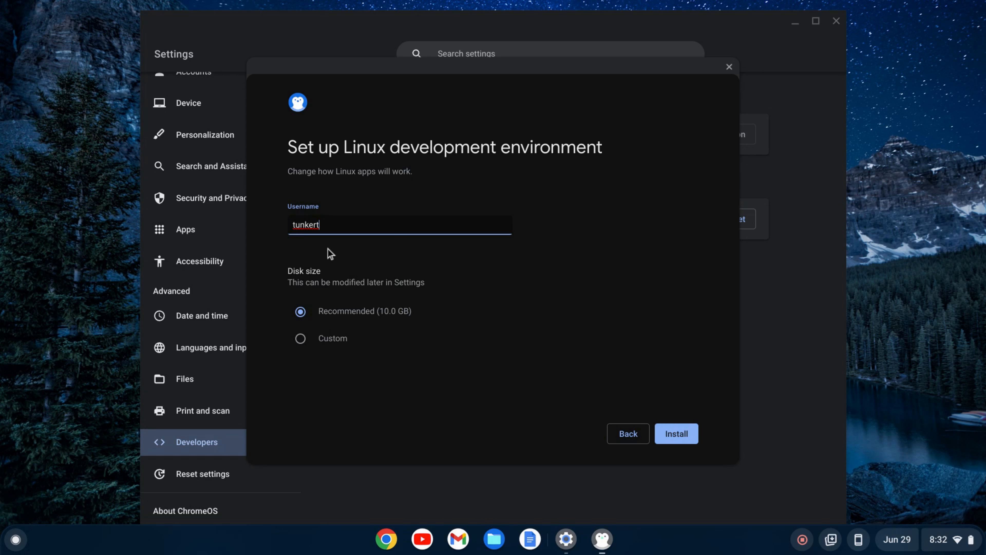
pyautogui.moveTo(327, 322)
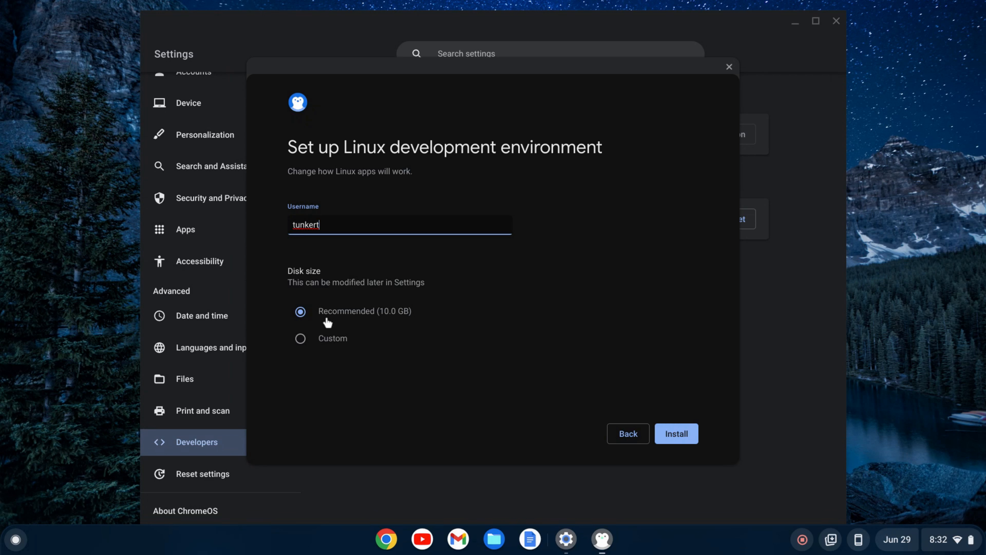
pyautogui.moveTo(432, 322)
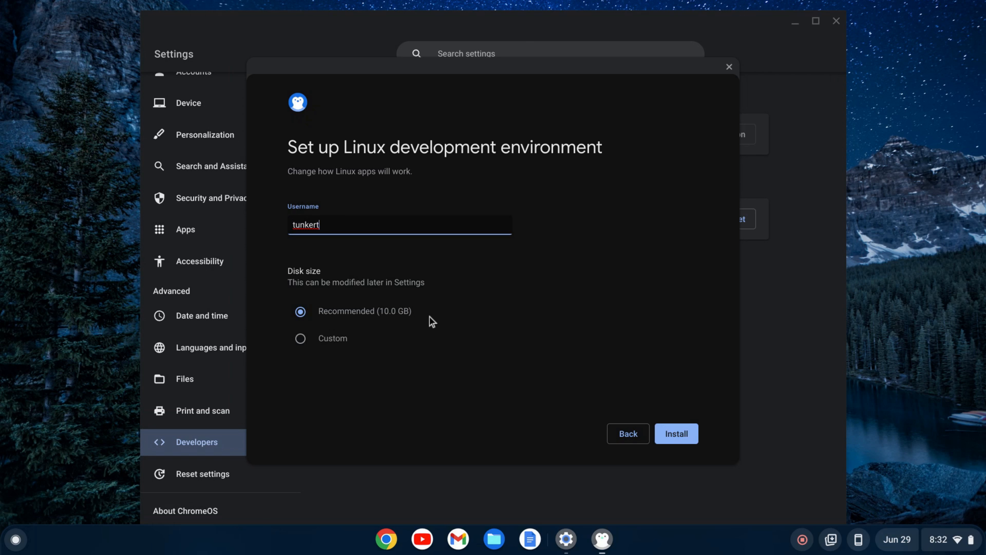
pyautogui.moveTo(368, 323)
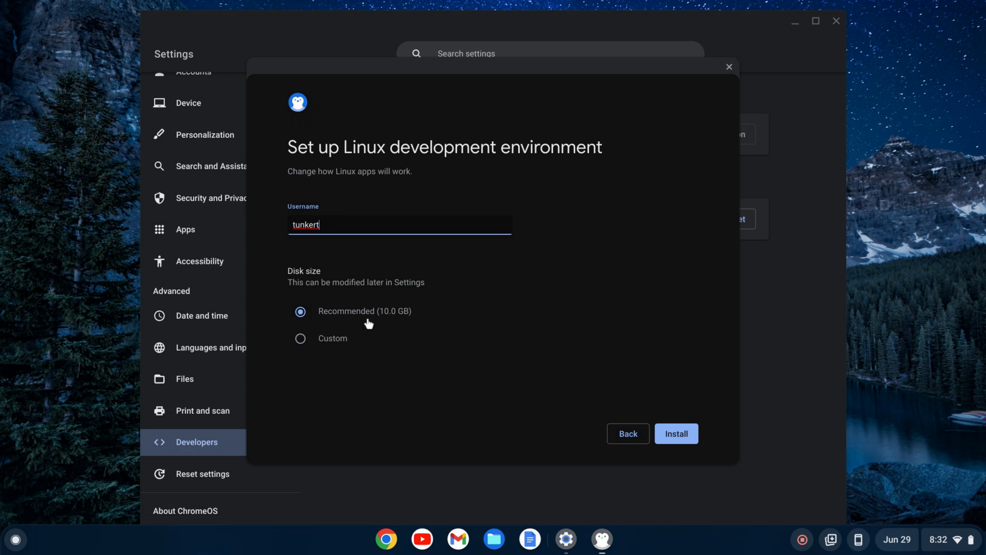
pyautogui.moveTo(317, 270)
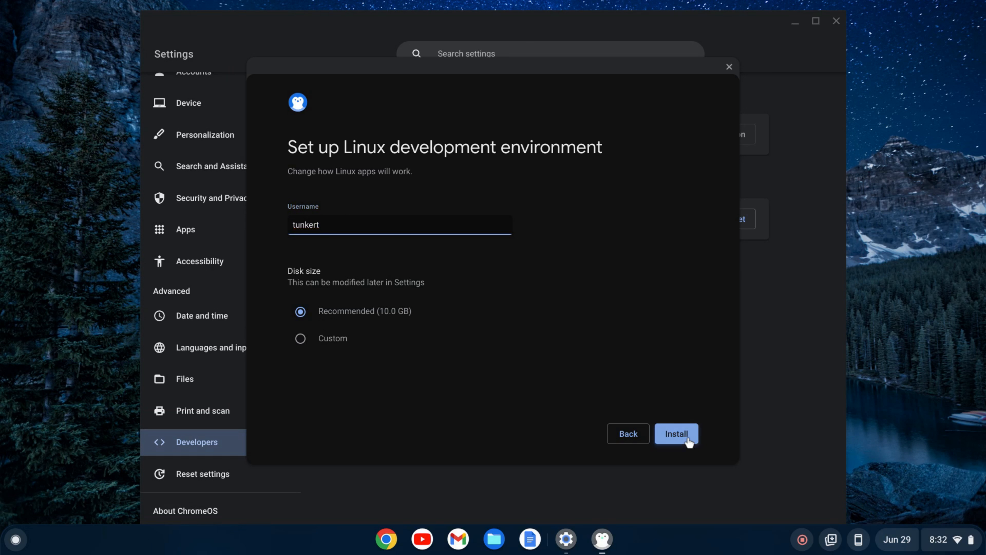
pyautogui.click(676, 433)
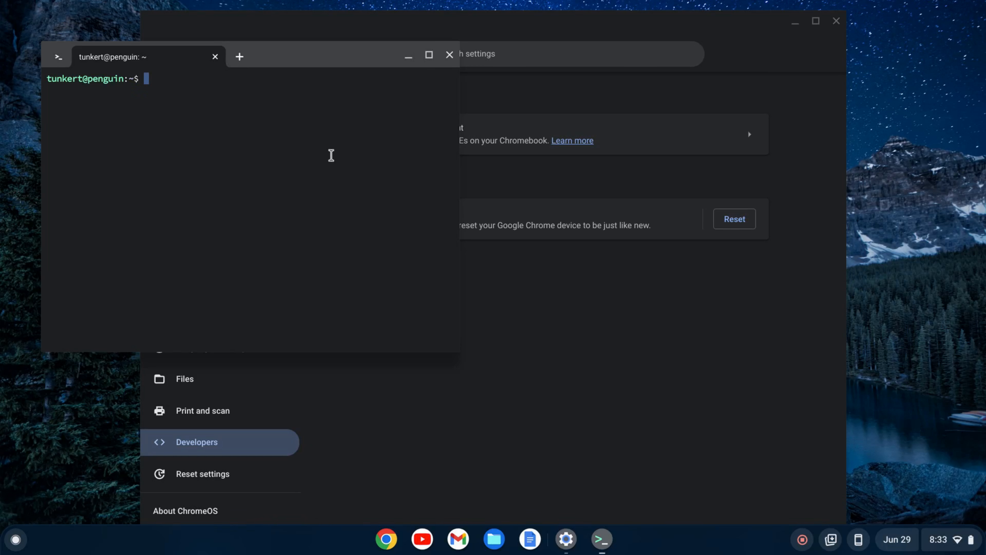
# Step: Maximize the terminal and run 'sudo apt-get update && sudo apt-get dist-upgrade -y'
pyautogui.click(428, 55)
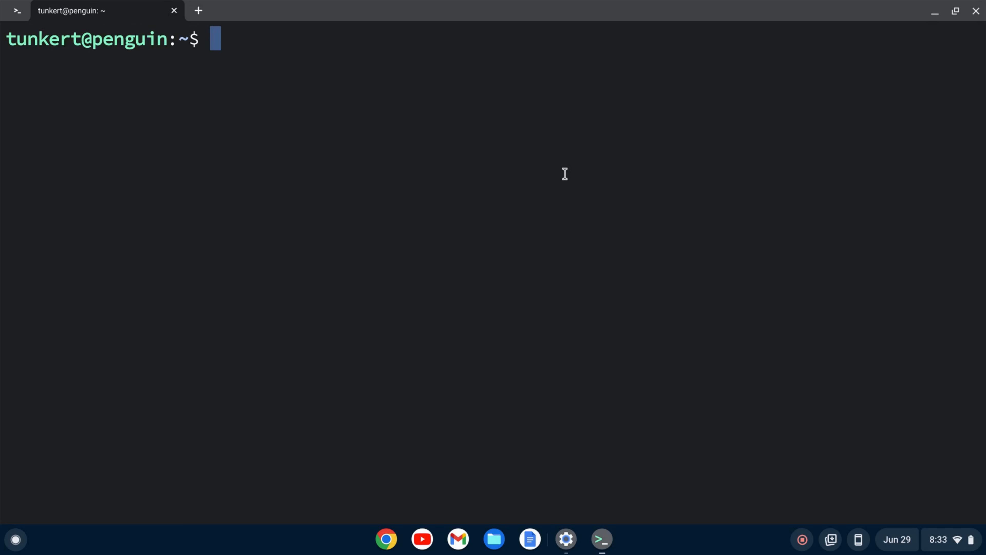
pyautogui.write('su')
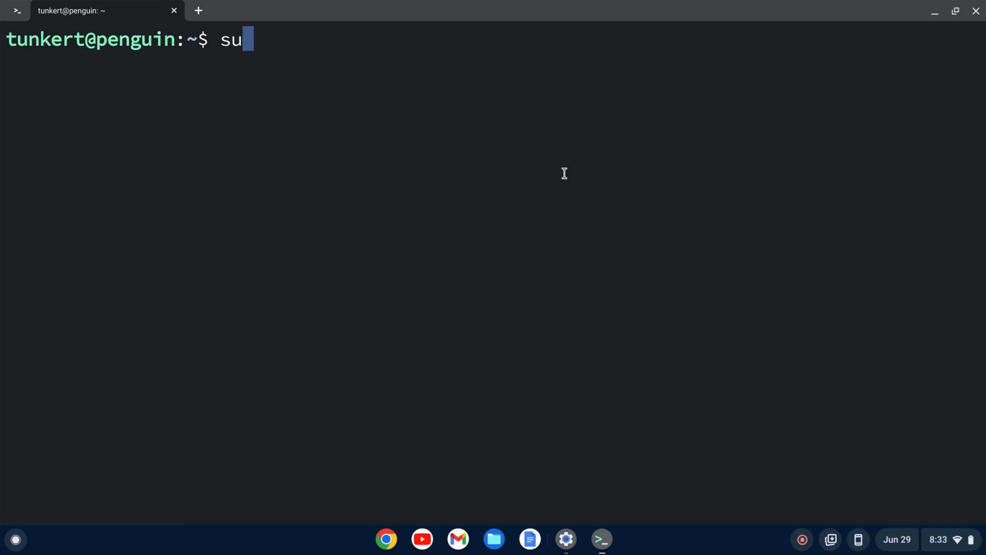
pyautogui.write('do apt-get upd')
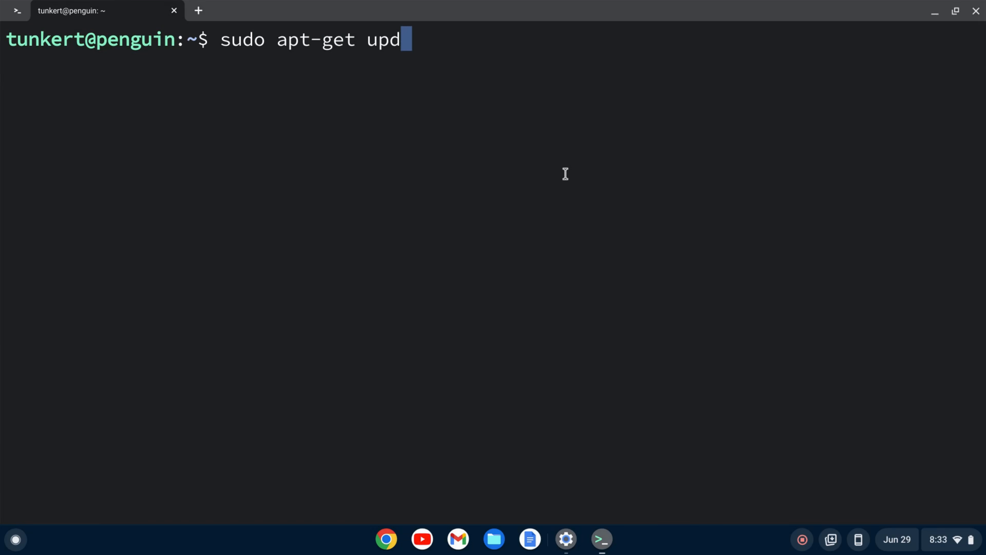
pyautogui.write('ate &&')
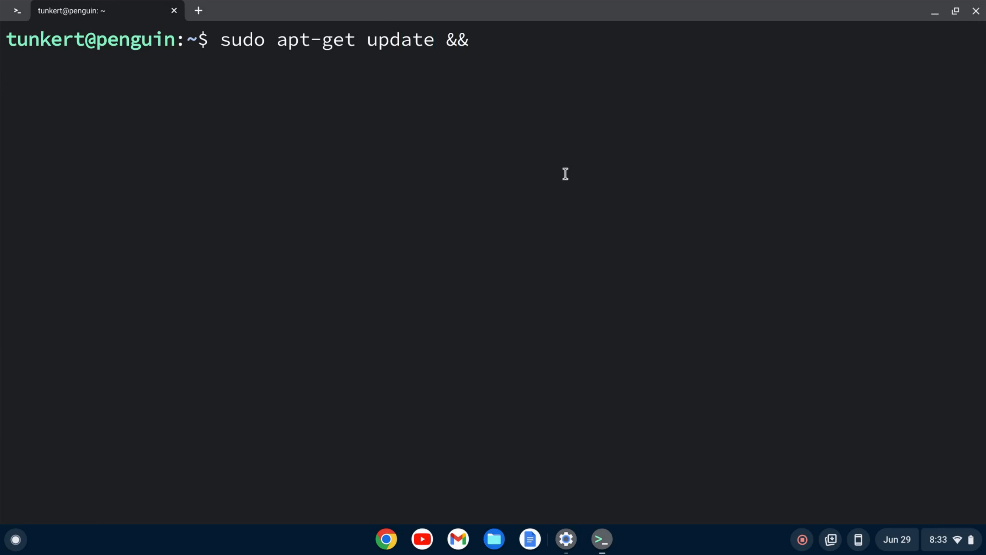
pyautogui.write('sudo a')
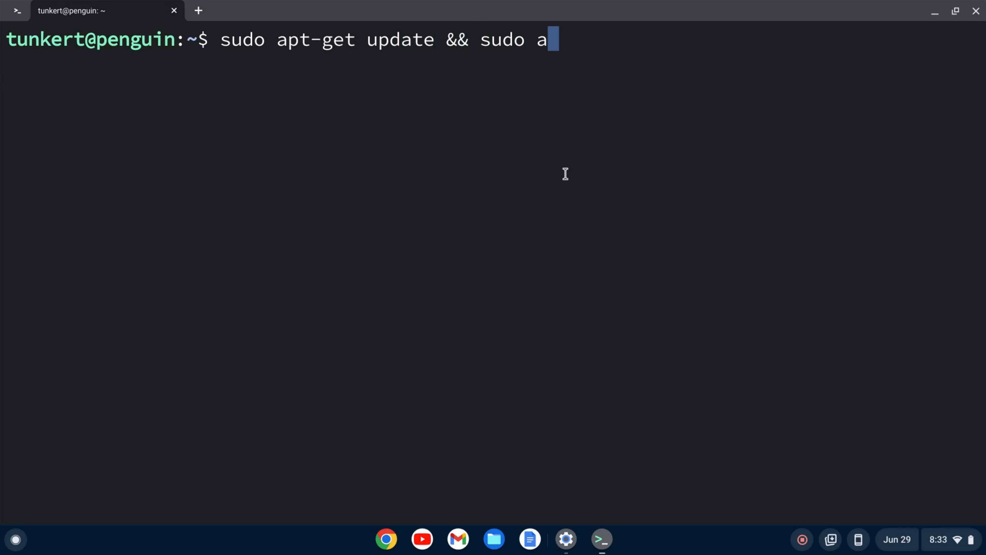
pyautogui.write('pt-get dist')
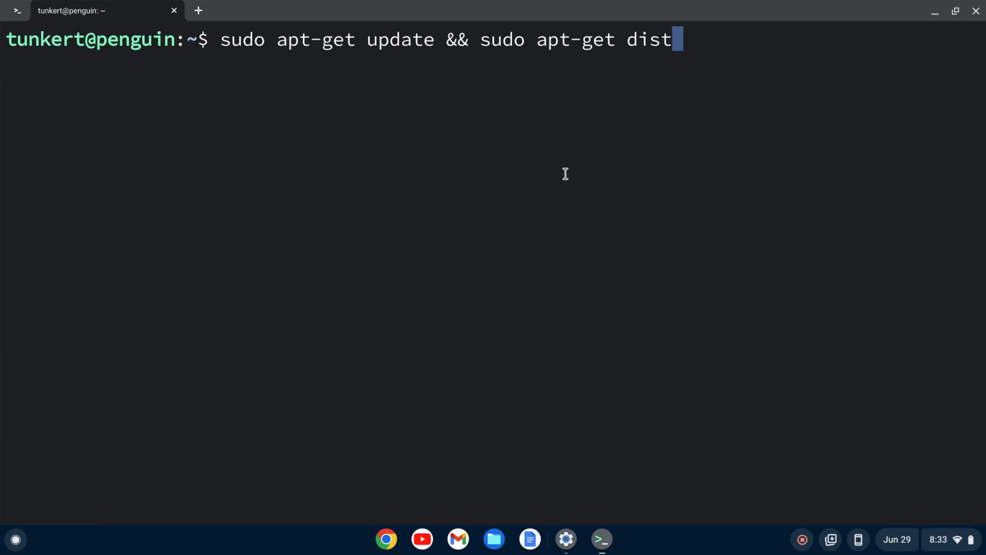
pyautogui.write('-upgrade')
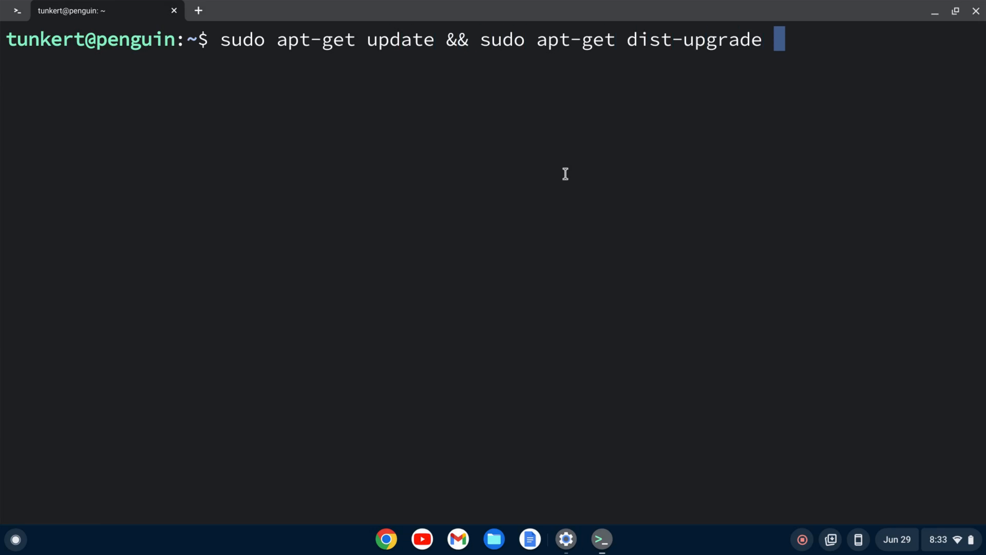
pyautogui.write('-y')
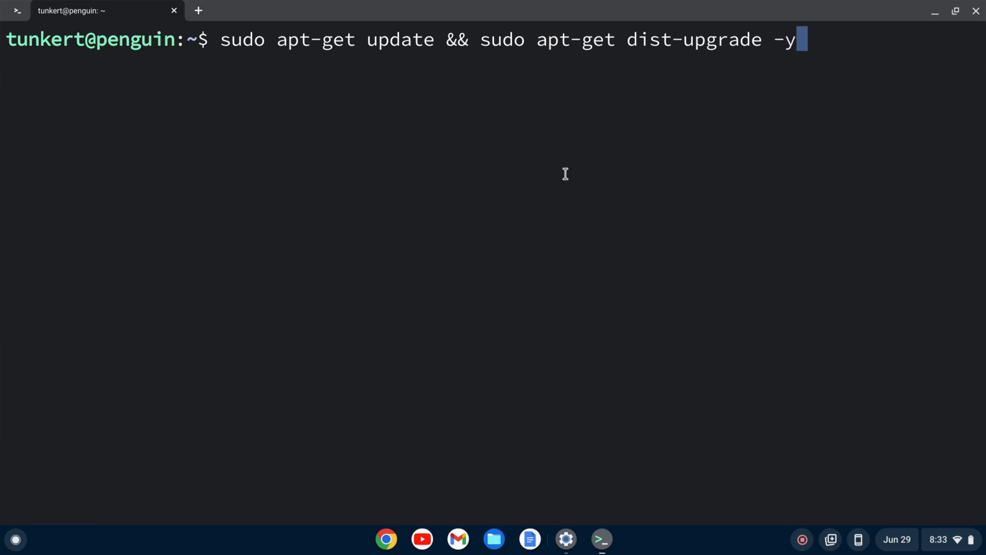
pyautogui.press('Return')
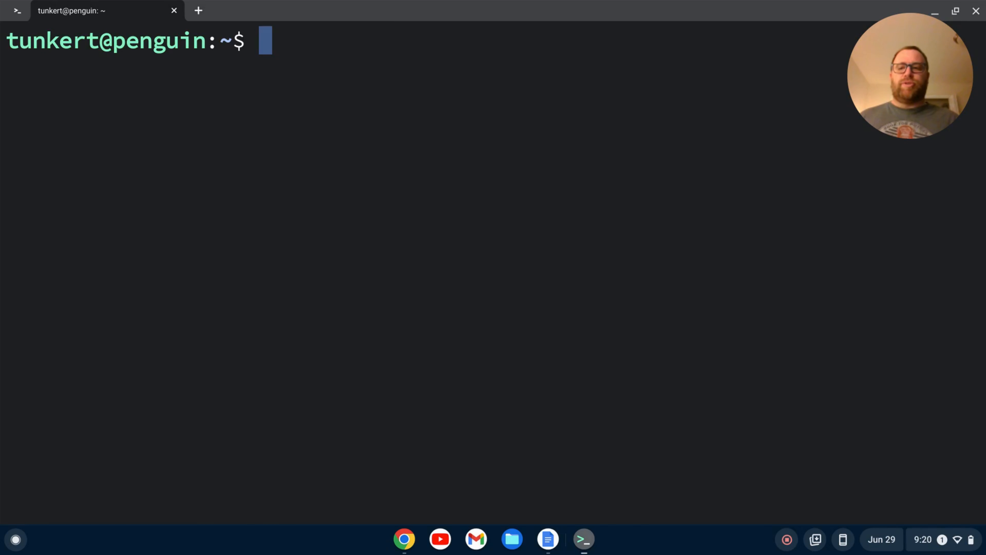
# Step: Run 'sudo apt-get install r-base r-base-dev' and confirm with y
pyautogui.write('su')
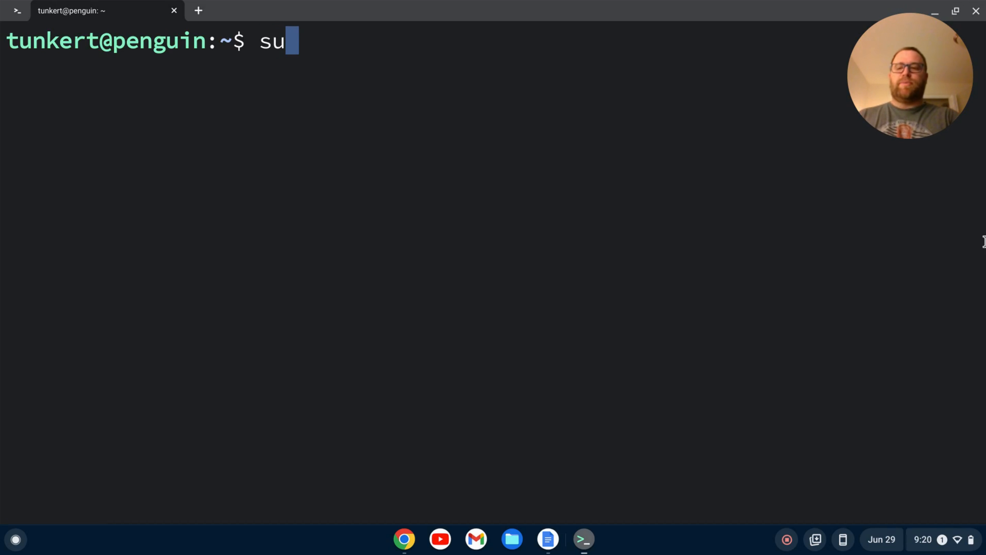
pyautogui.write('do apt-get inst')
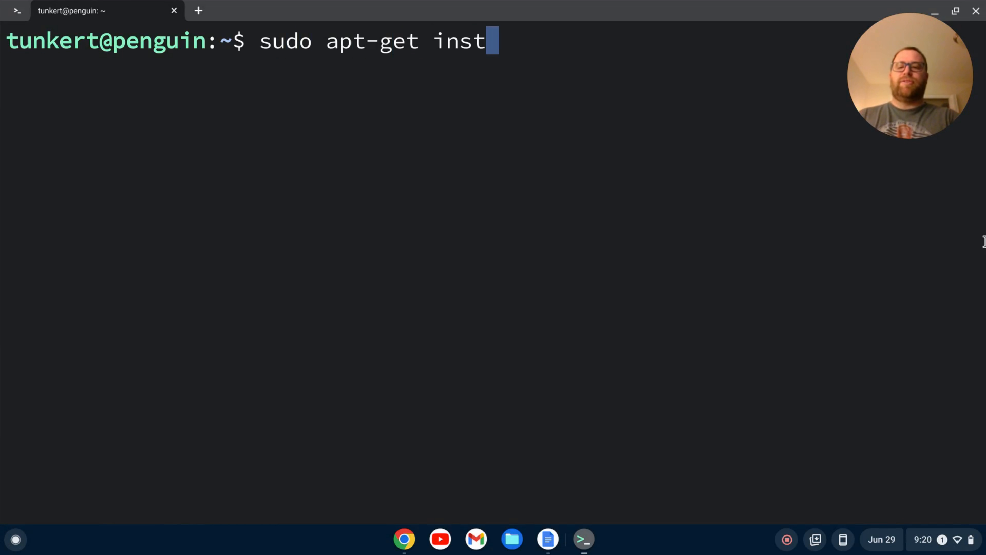
pyautogui.write('all r')
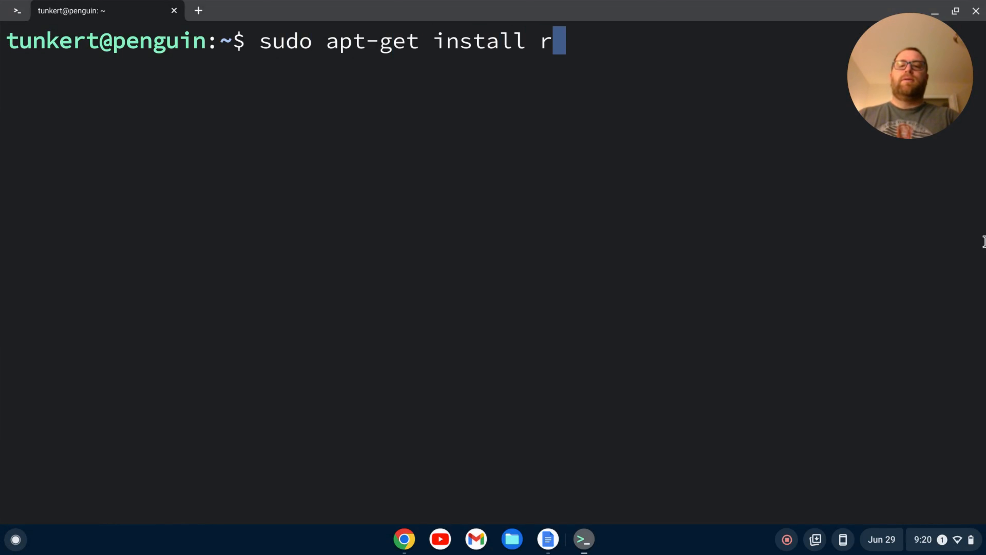
pyautogui.write('-base r-')
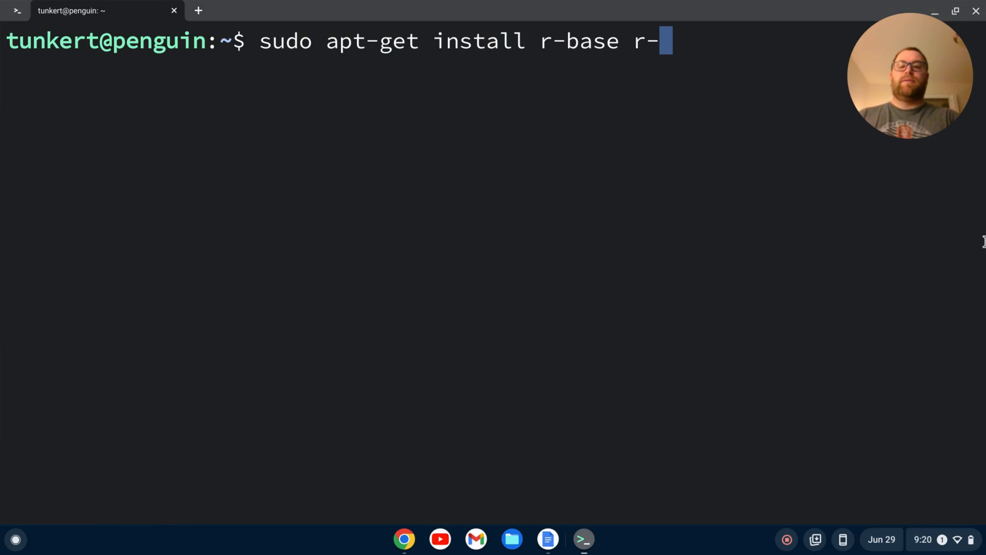
pyautogui.write('bas')
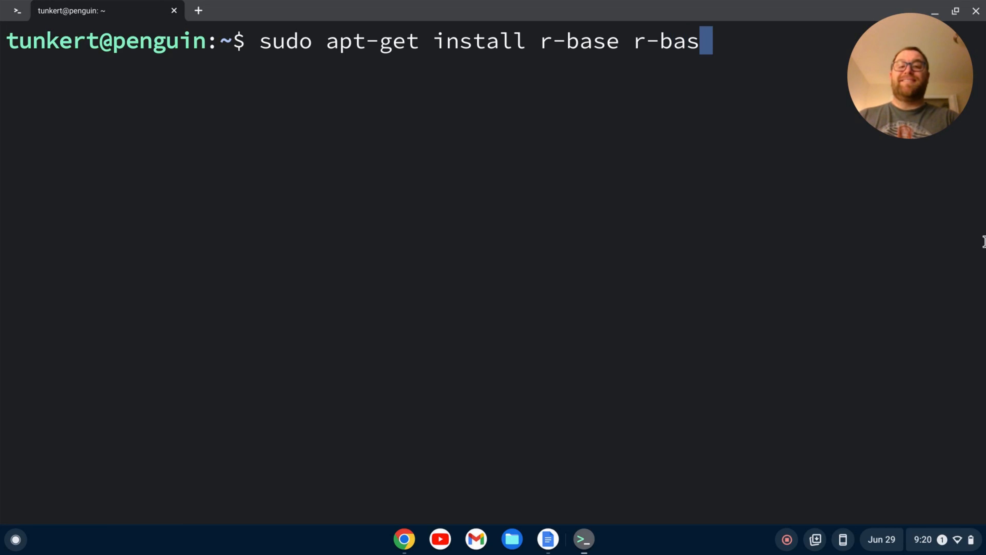
pyautogui.write('e-dev')
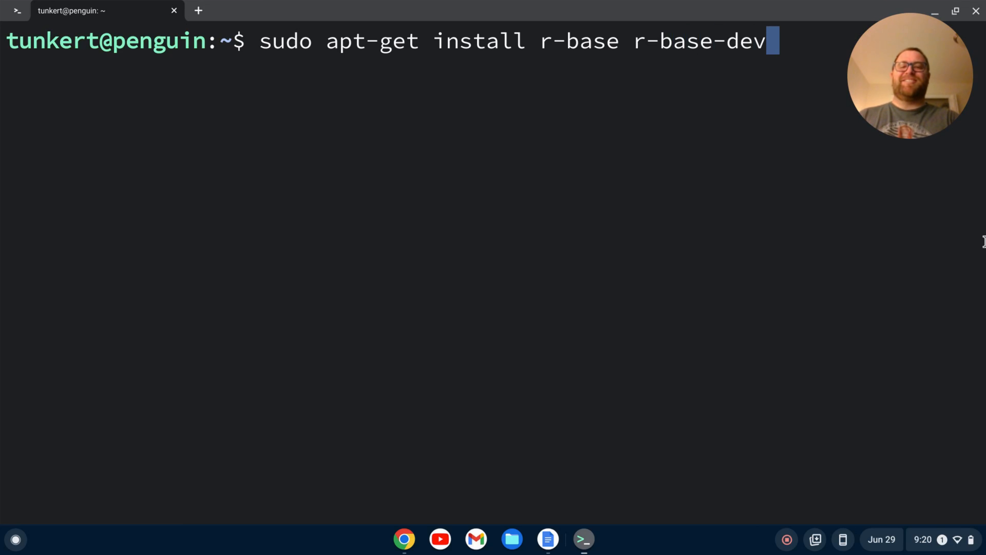
pyautogui.press('Return')
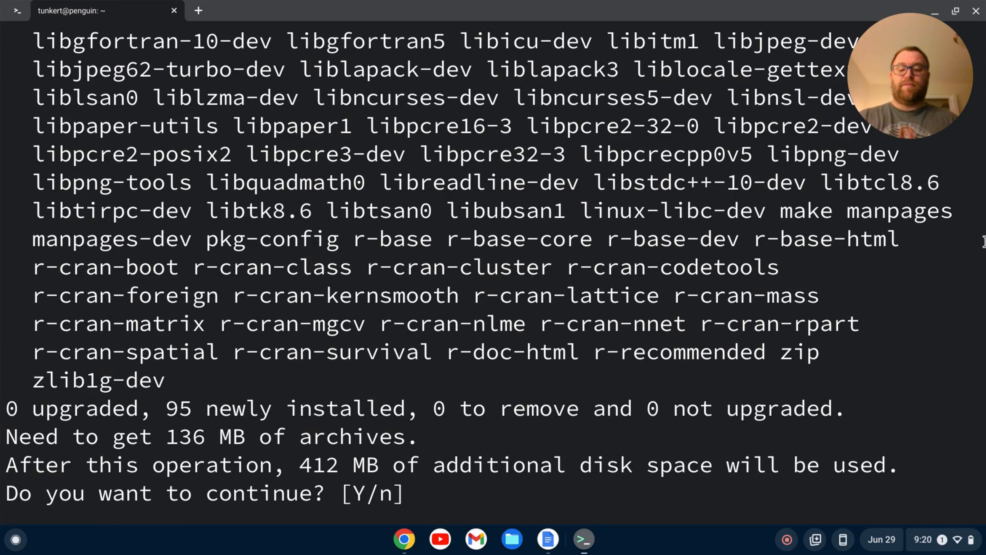
pyautogui.write('y')
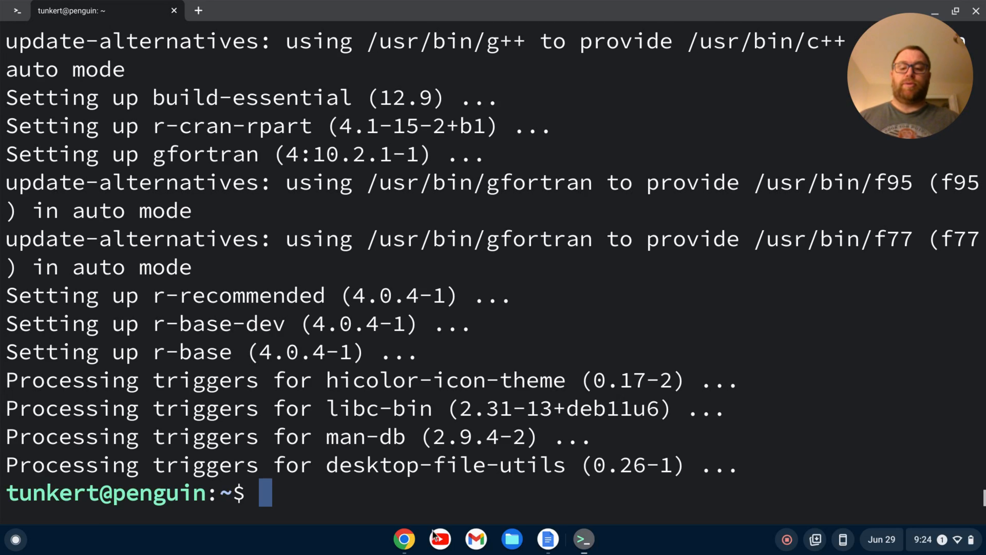
# Step: In a new browser window search 'rstudio' and reach Posit's RStudio Desktop download section
pyautogui.rightClick(404, 538)
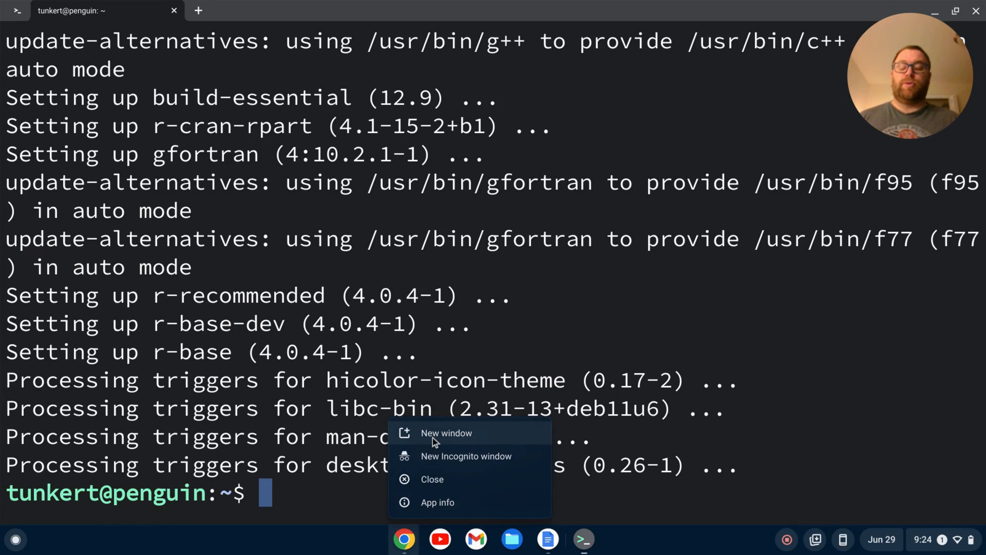
pyautogui.click(446, 432)
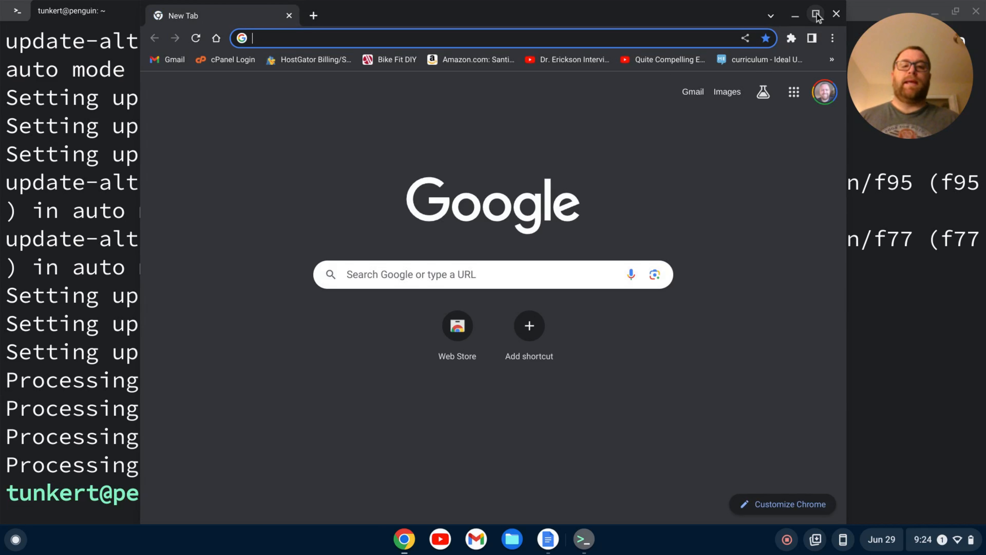
pyautogui.write('rstudio/')
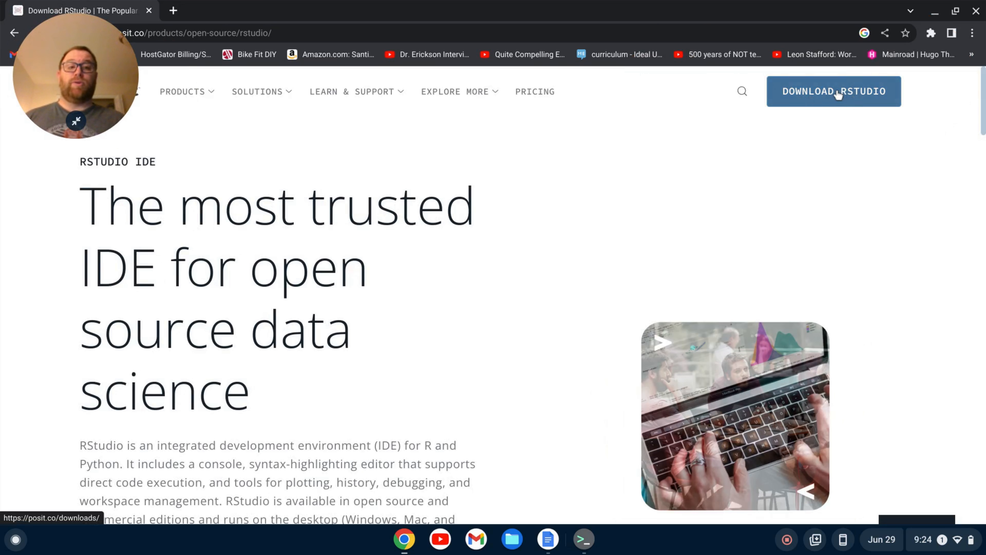
pyautogui.click(832, 91)
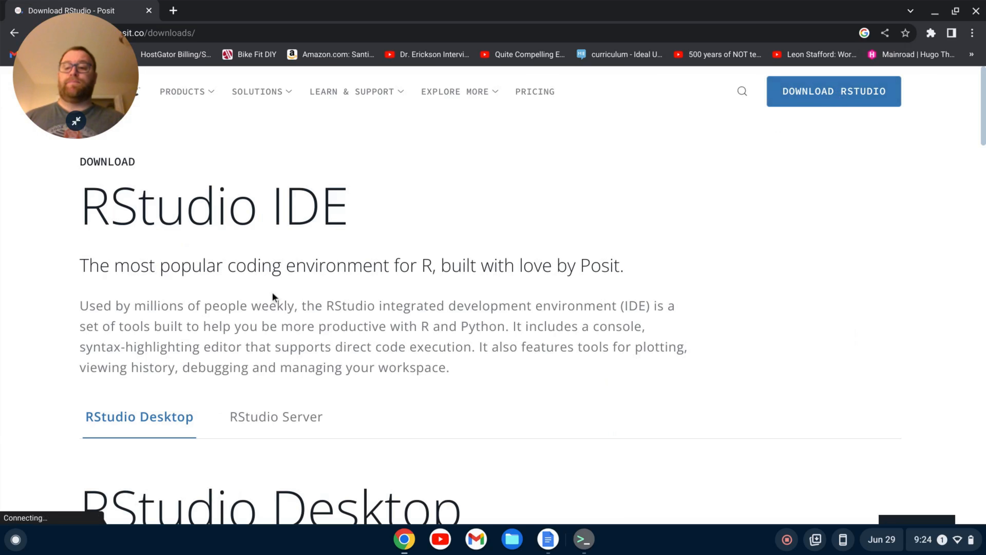
pyautogui.scroll(-3)
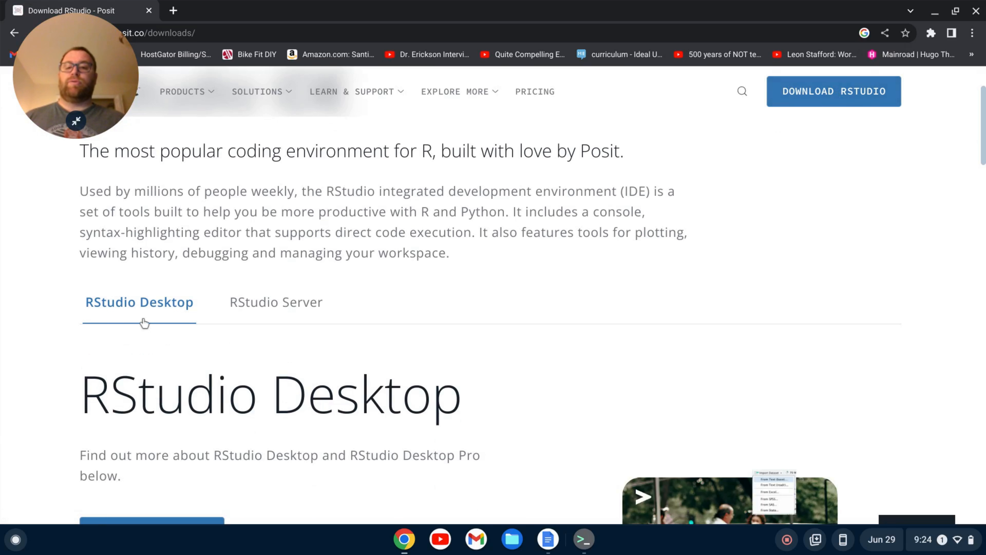
pyautogui.scroll(-3)
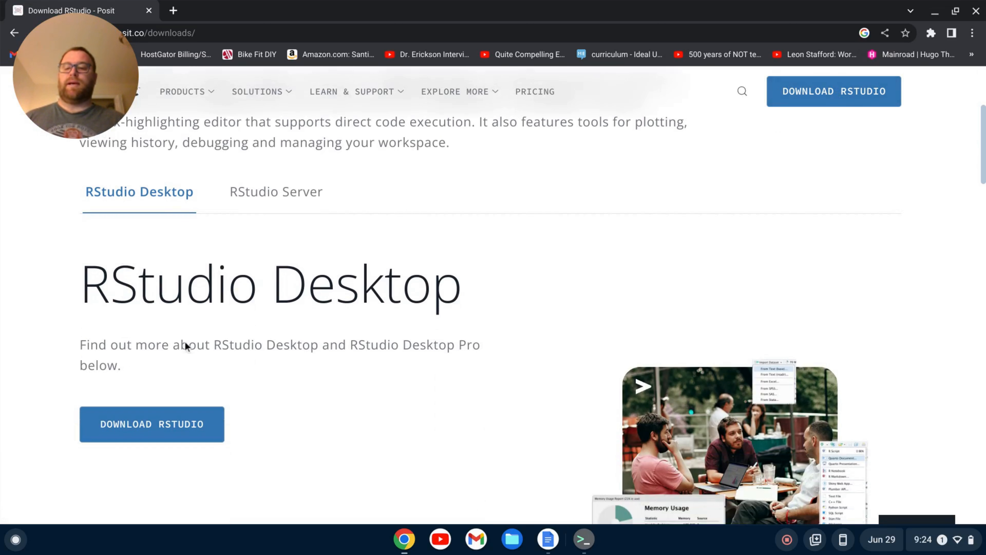
pyautogui.moveTo(413, 347)
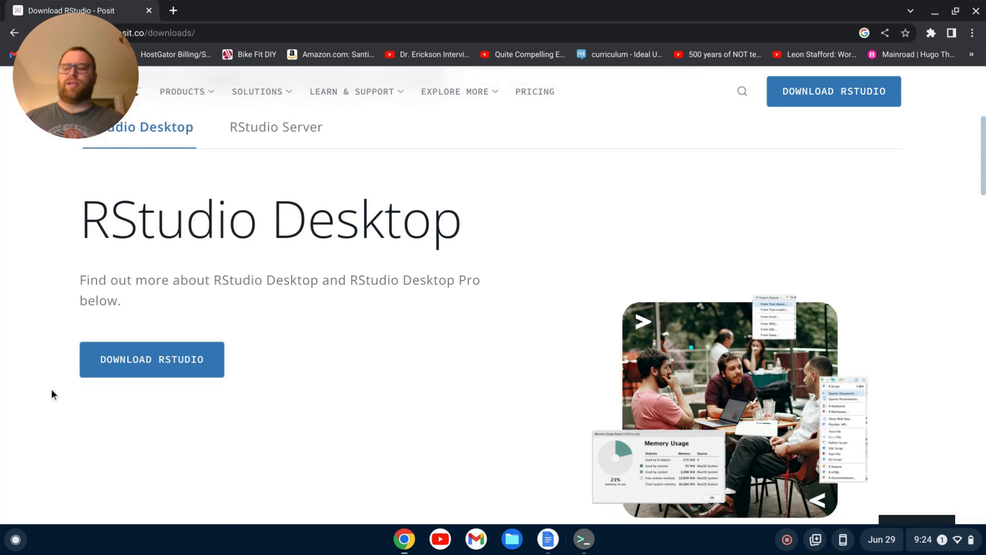
# Step: Go to the RStudio Desktop download page and locate the Ubuntu 20/Debian 11 installer table
pyautogui.click(151, 359)
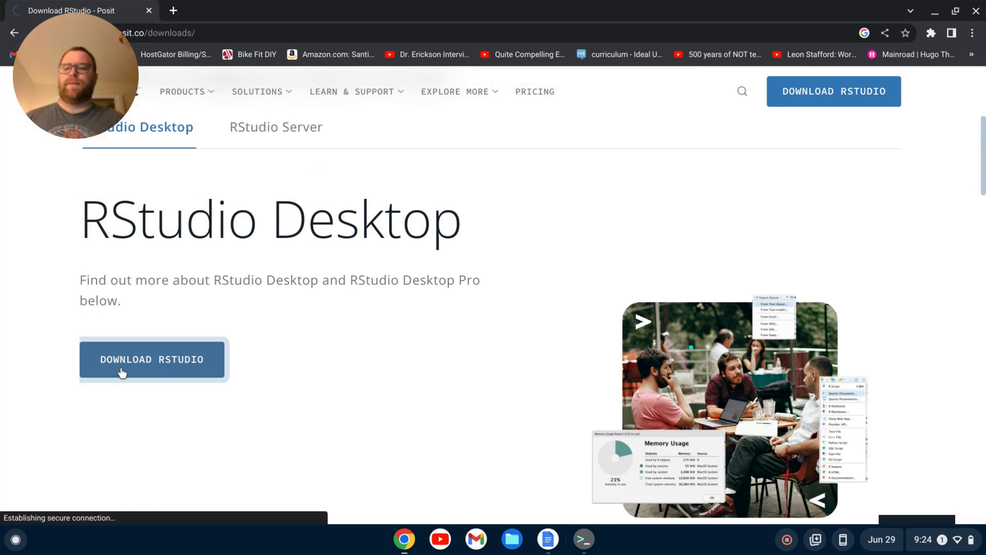
pyautogui.click(152, 359)
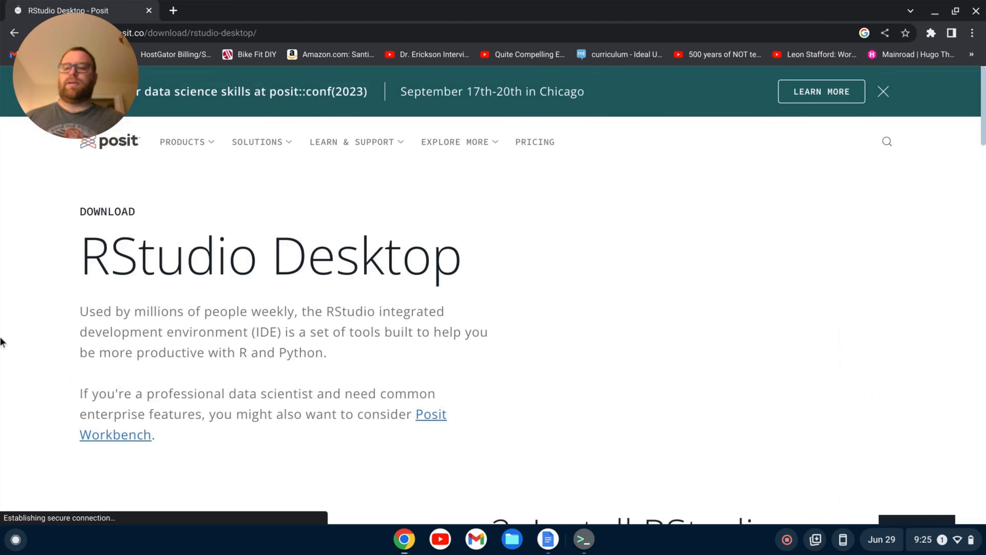
pyautogui.scroll(-3)
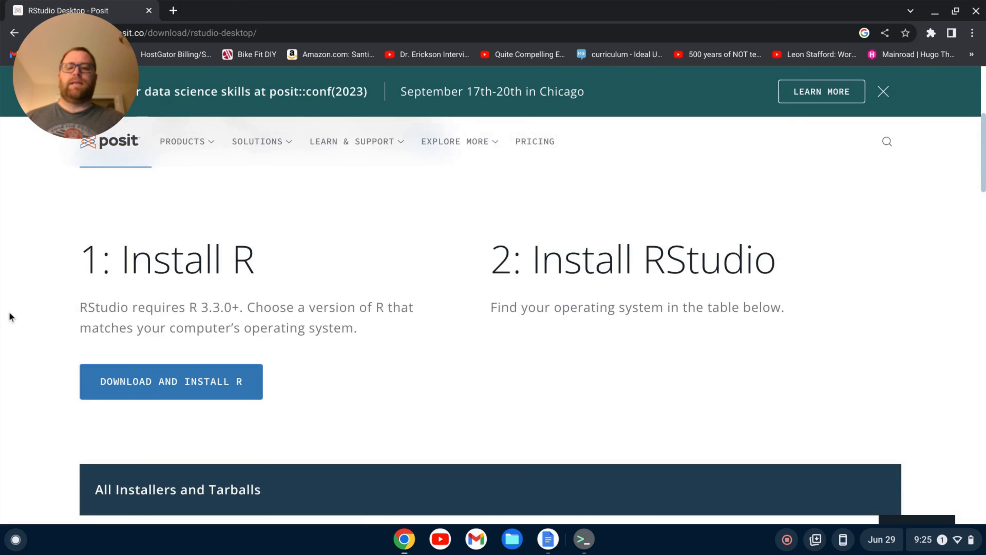
pyautogui.scroll(-3)
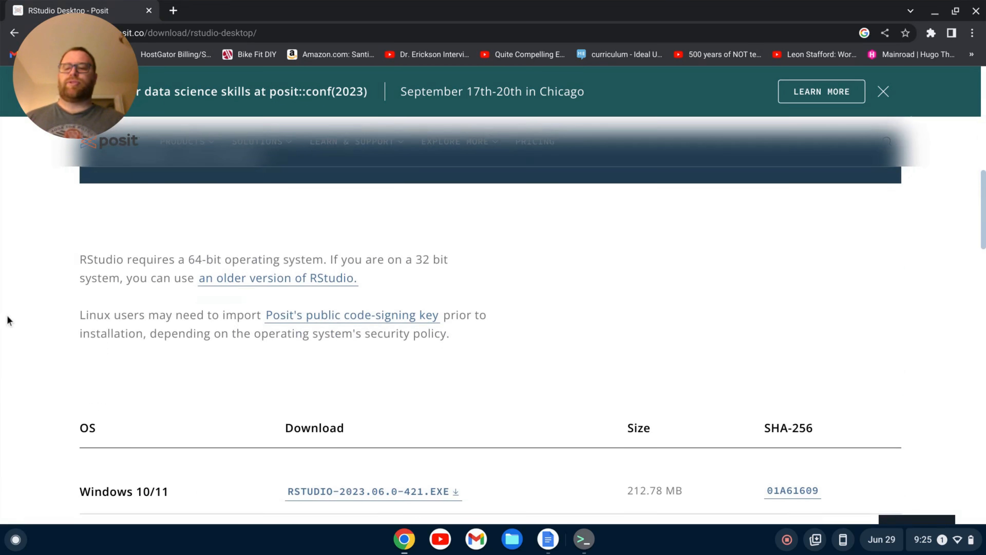
pyautogui.scroll(-3)
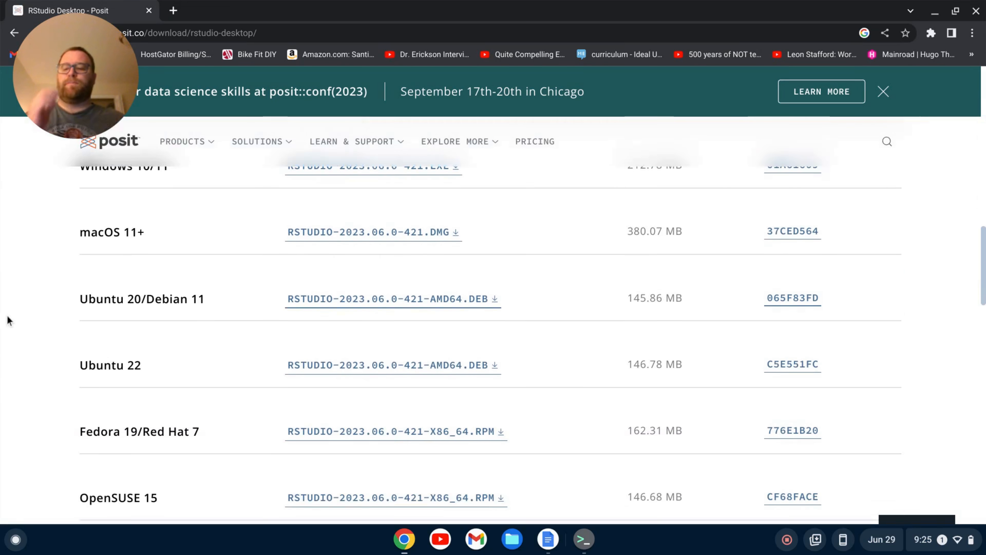
pyautogui.scroll(3)
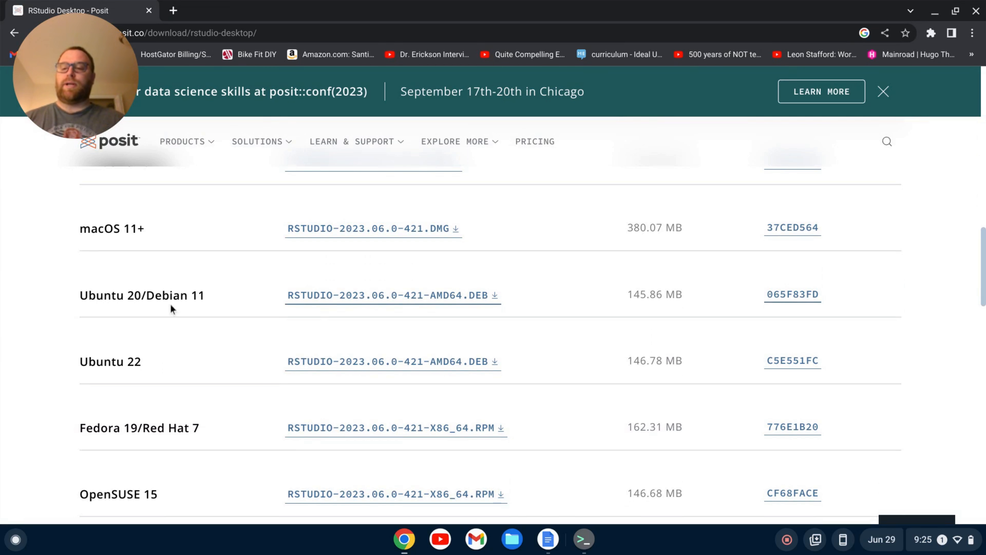
pyautogui.moveTo(207, 304)
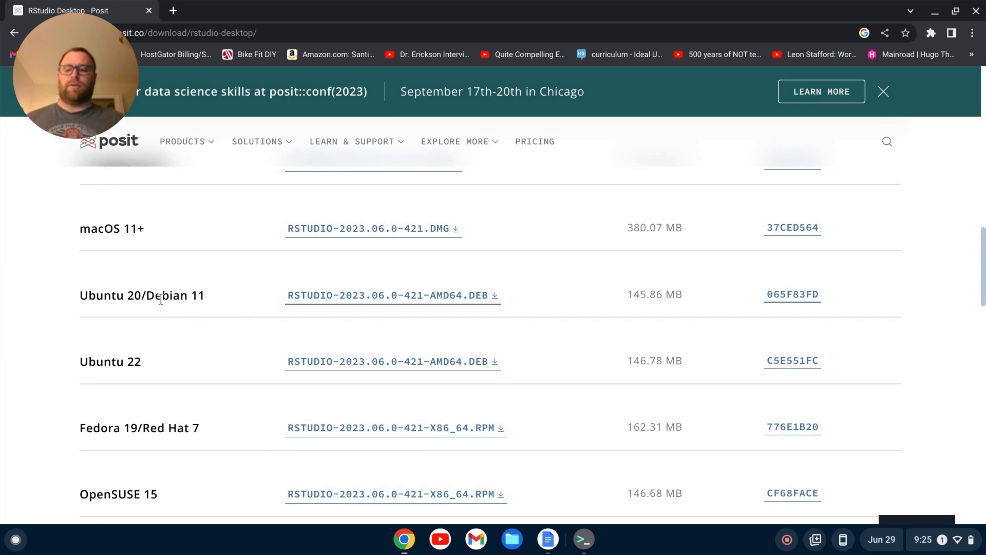
pyautogui.moveTo(296, 296)
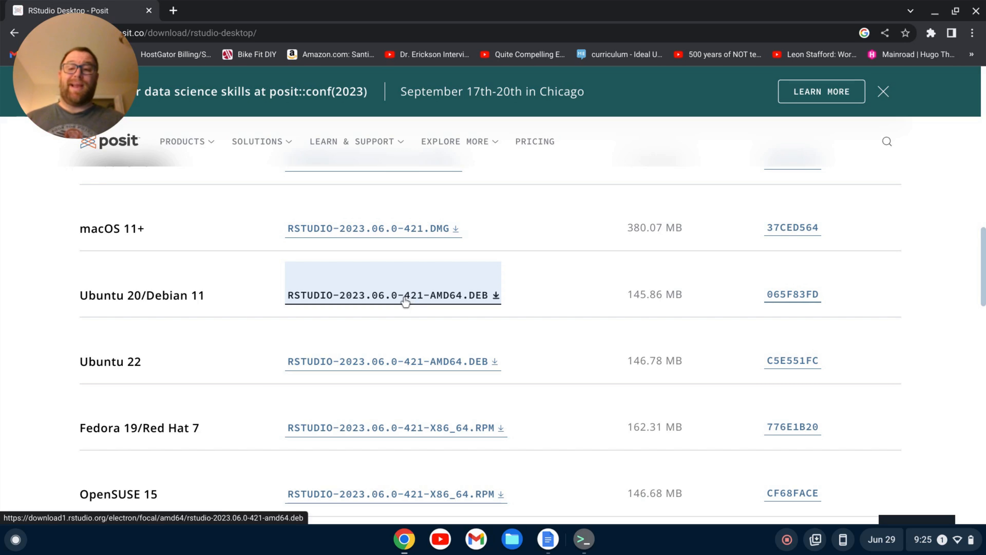
pyautogui.moveTo(464, 303)
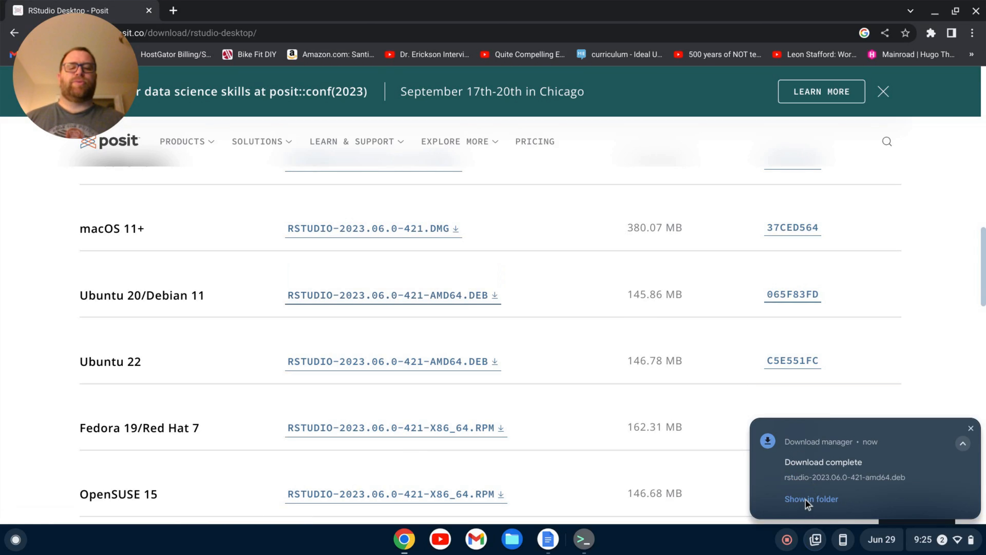
# Step: Install the downloaded RStudio .deb with Linux from the Files app and acknowledge the notice
pyautogui.click(810, 499)
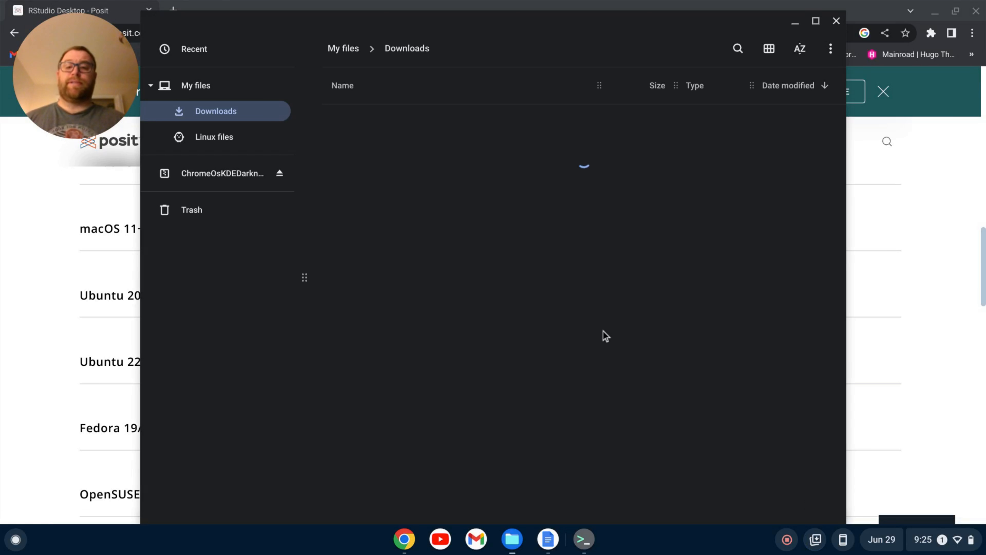
pyautogui.rightClick(420, 143)
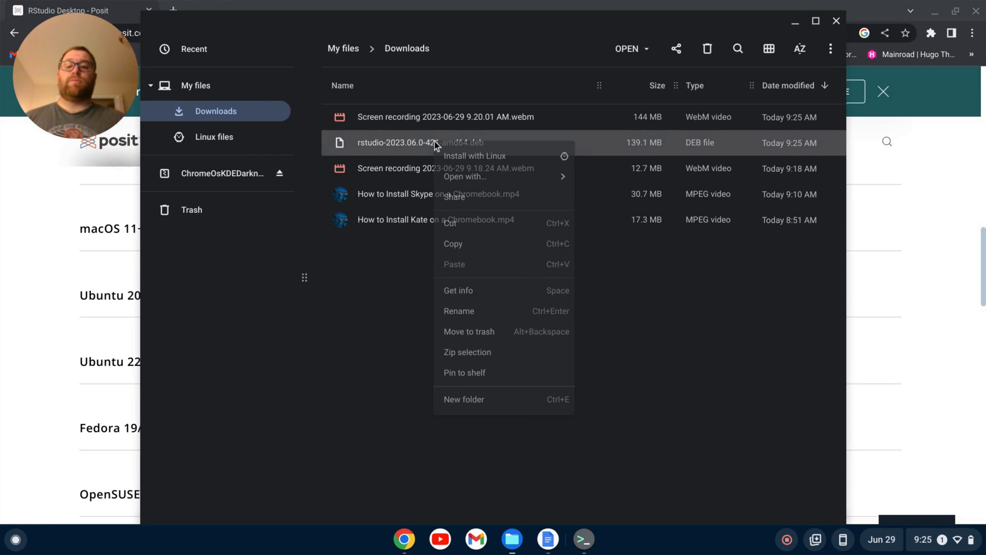
pyautogui.click(475, 156)
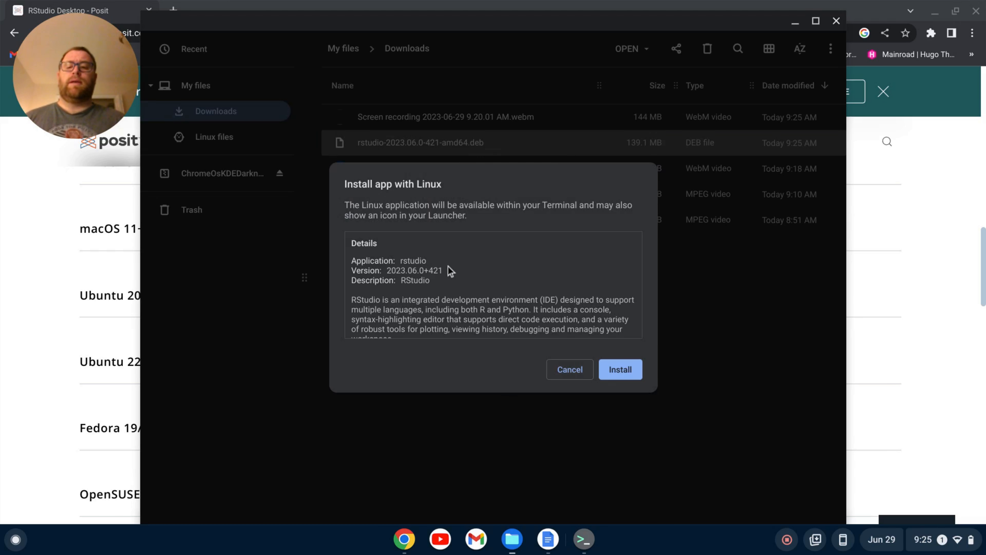
pyautogui.click(620, 369)
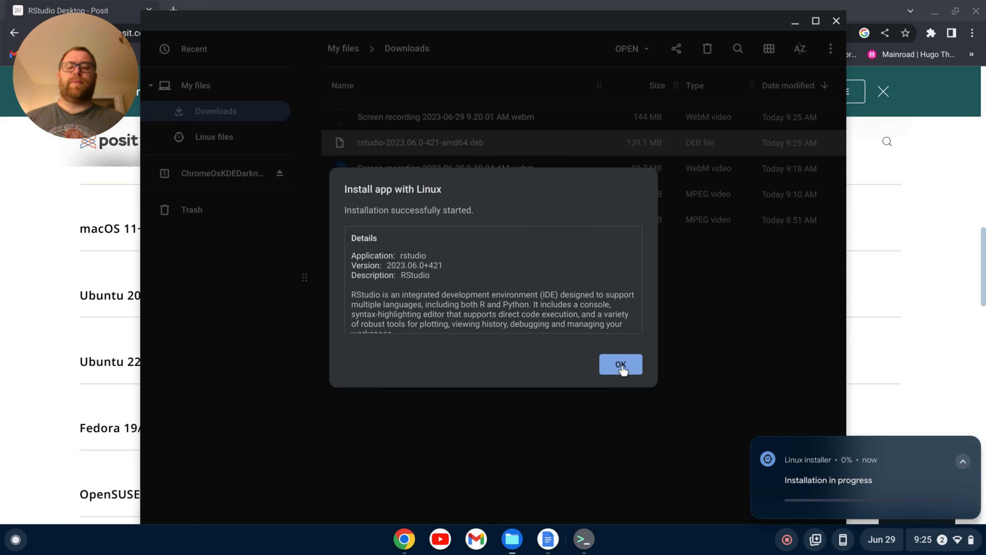
pyautogui.click(620, 365)
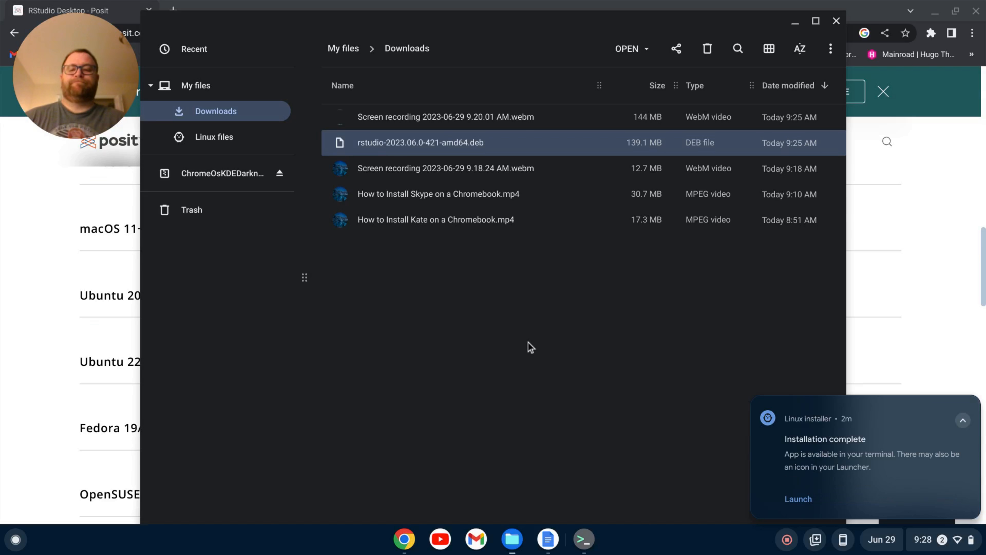
pyautogui.moveTo(777, 417)
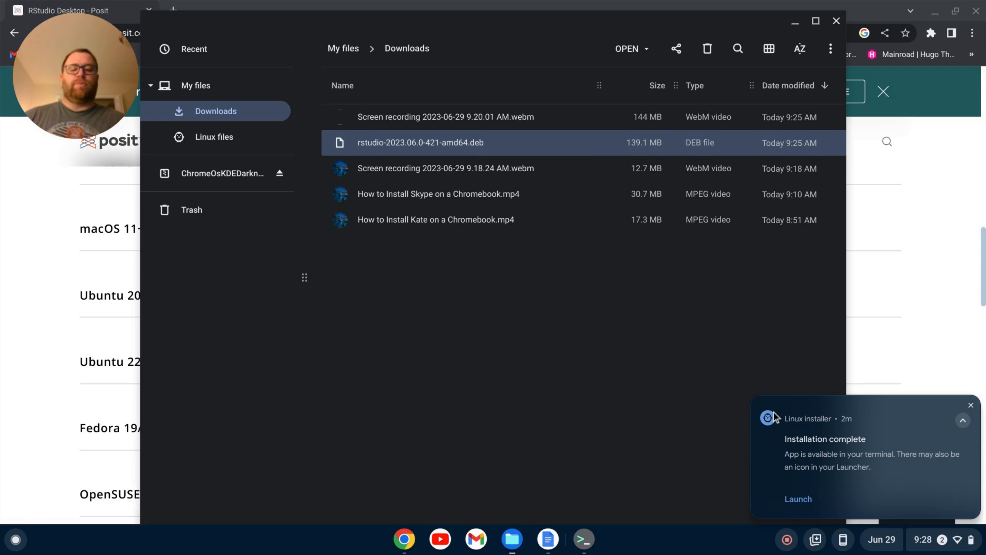
pyautogui.moveTo(321, 547)
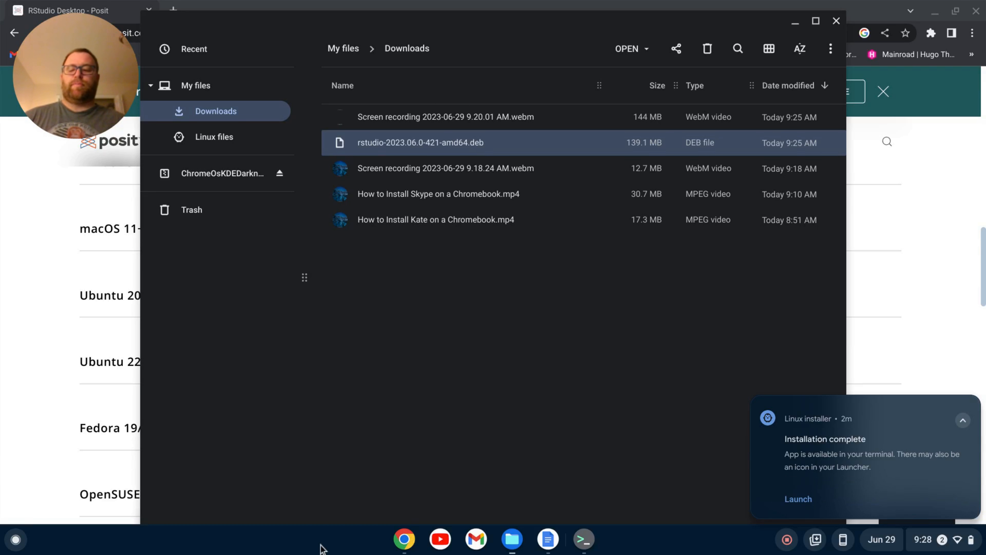
# Step: Pin the RStudio app to the shelf from the Launcher
pyautogui.click(15, 538)
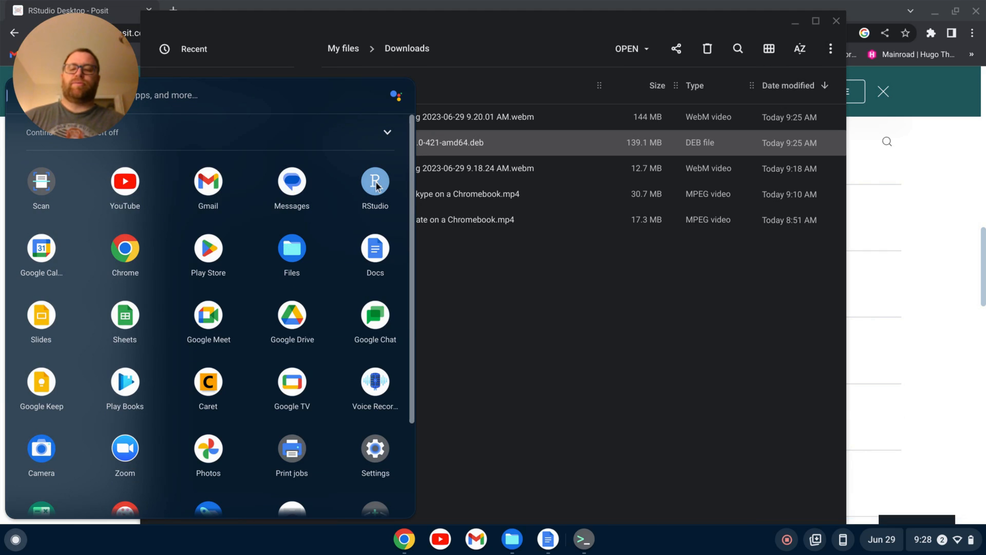
pyautogui.rightClick(375, 181)
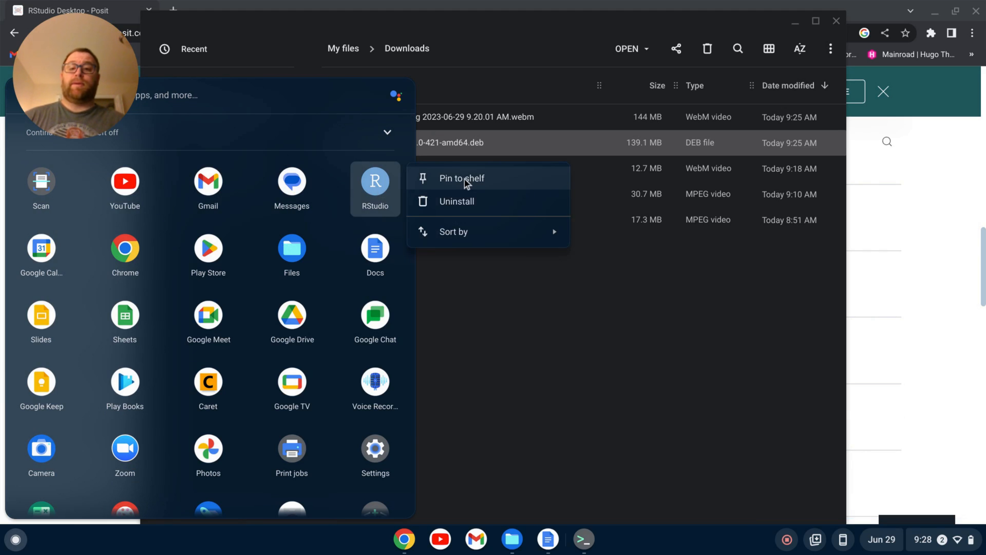
pyautogui.click(461, 178)
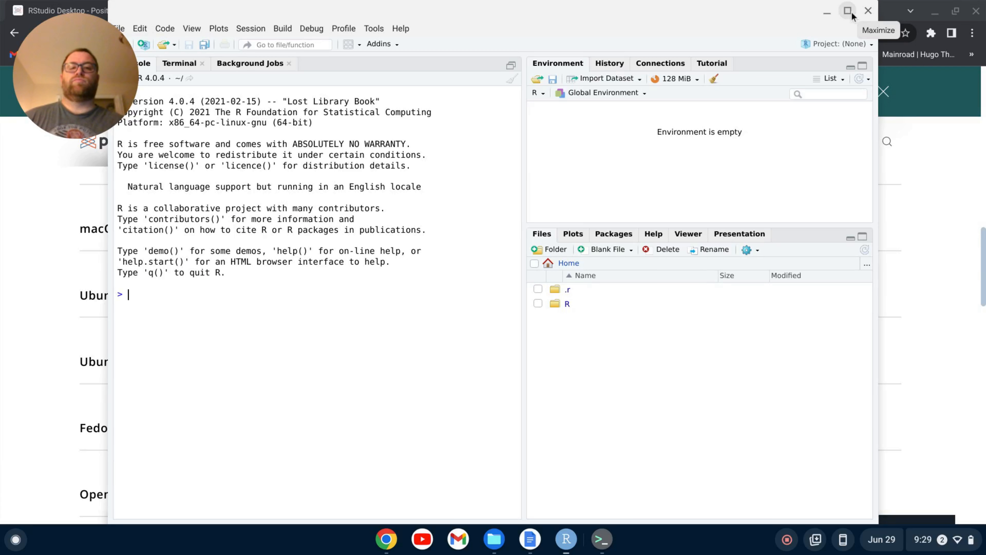
# Step: Maximize the RStudio window so the R console fills the screen
pyautogui.click(847, 12)
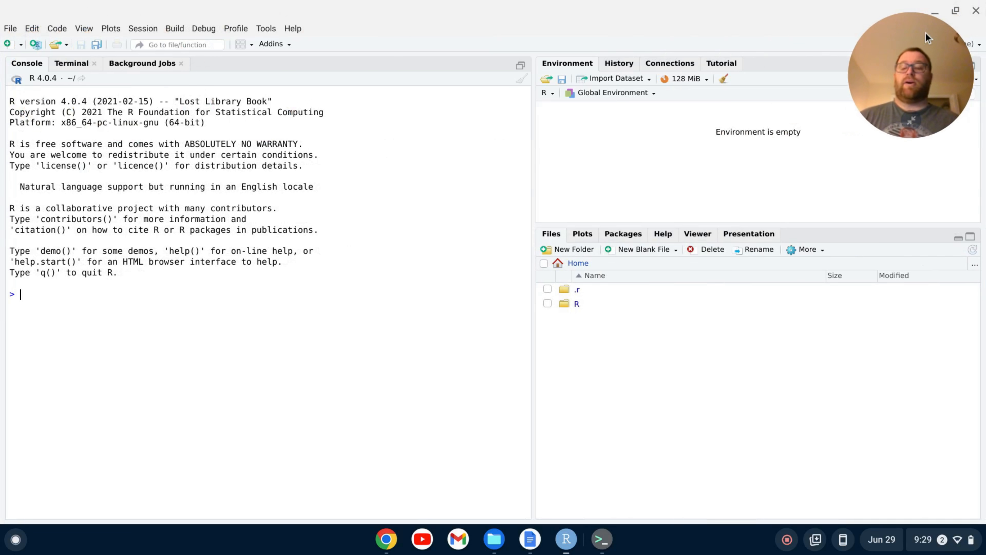
pyautogui.moveTo(413, 161)
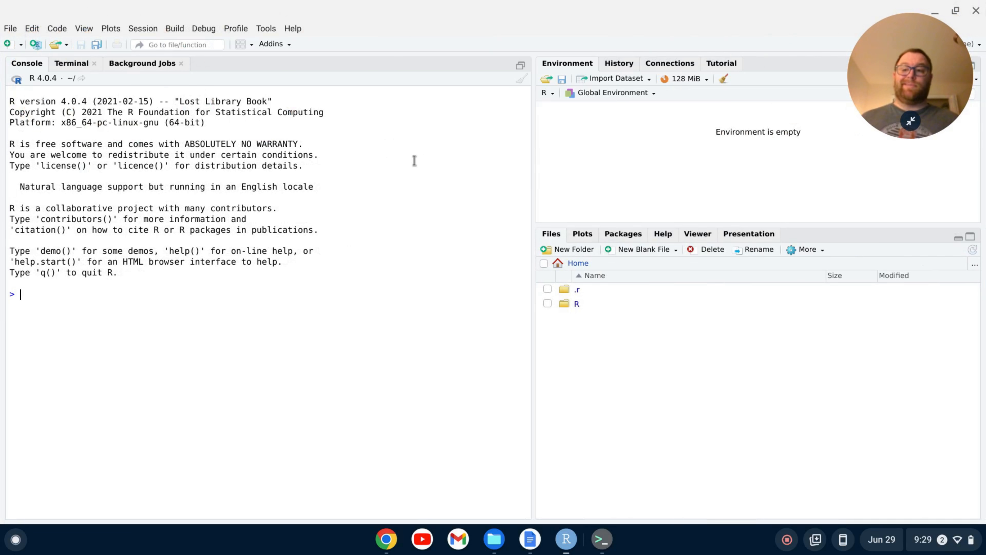